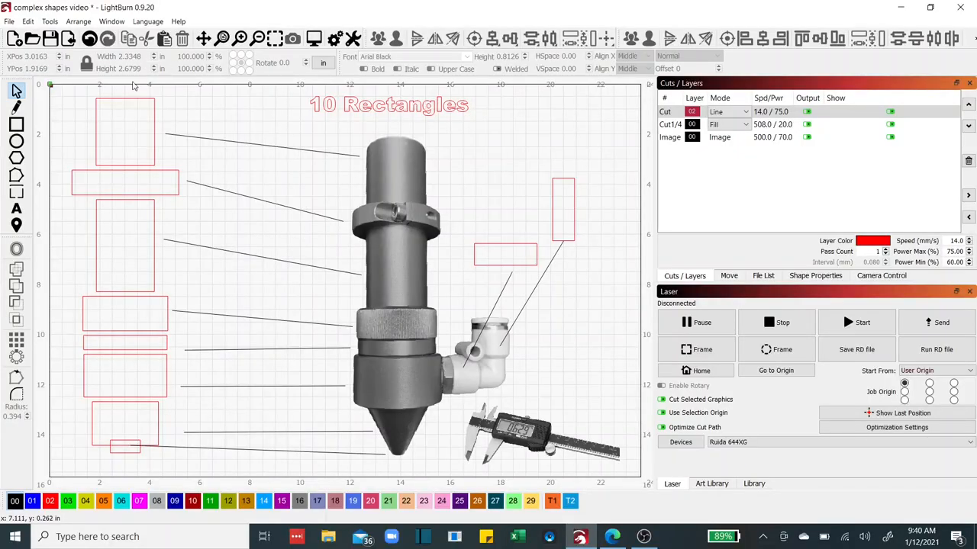
mouse_move(105, 378)
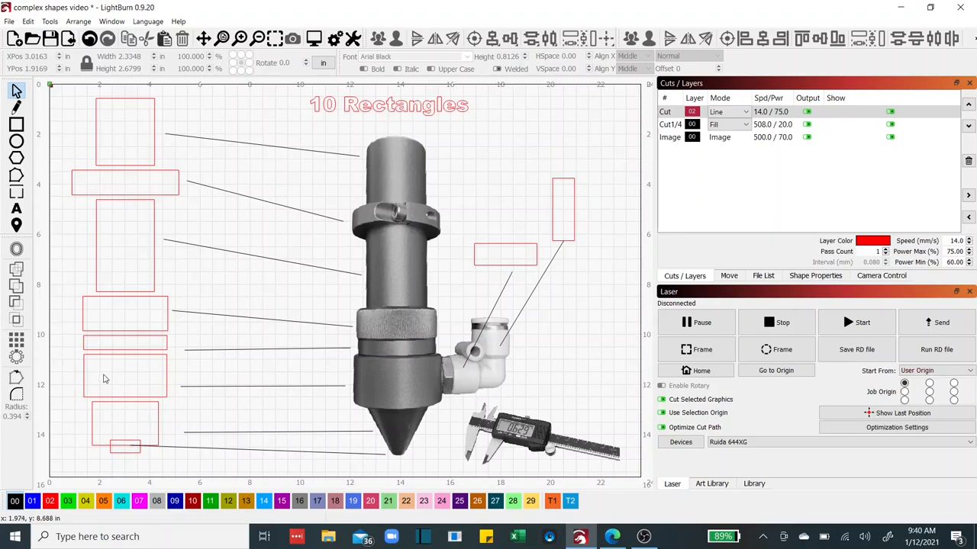
mouse_move(137, 122)
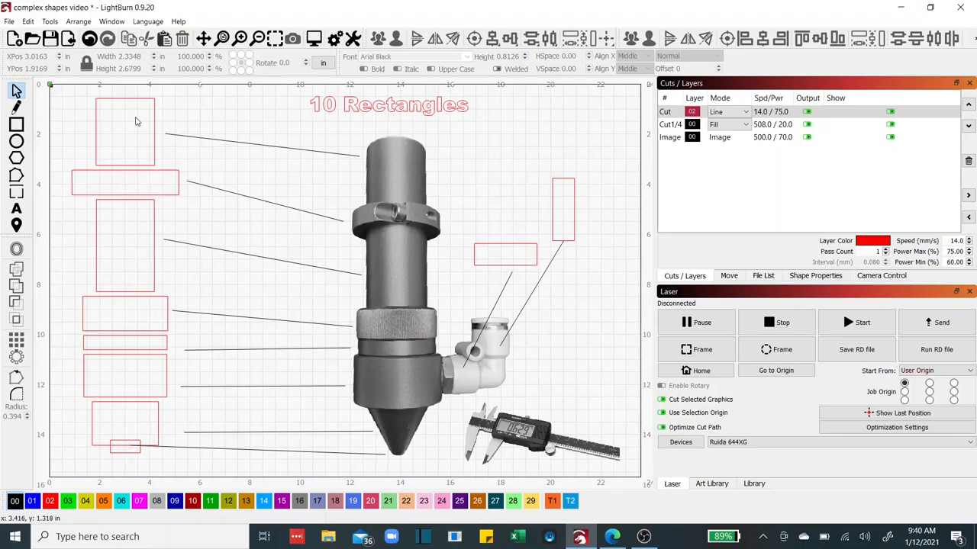
mouse_move(120, 348)
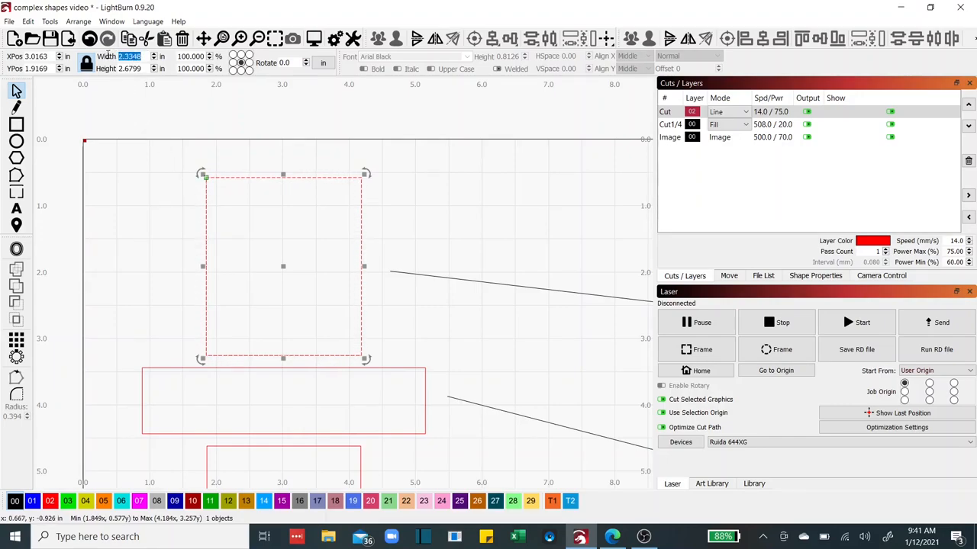
Set the first rectangle's height to 0.9500 and start entering .23 for the wide rectangle's height
left_click(126, 55)
type("0.8200")
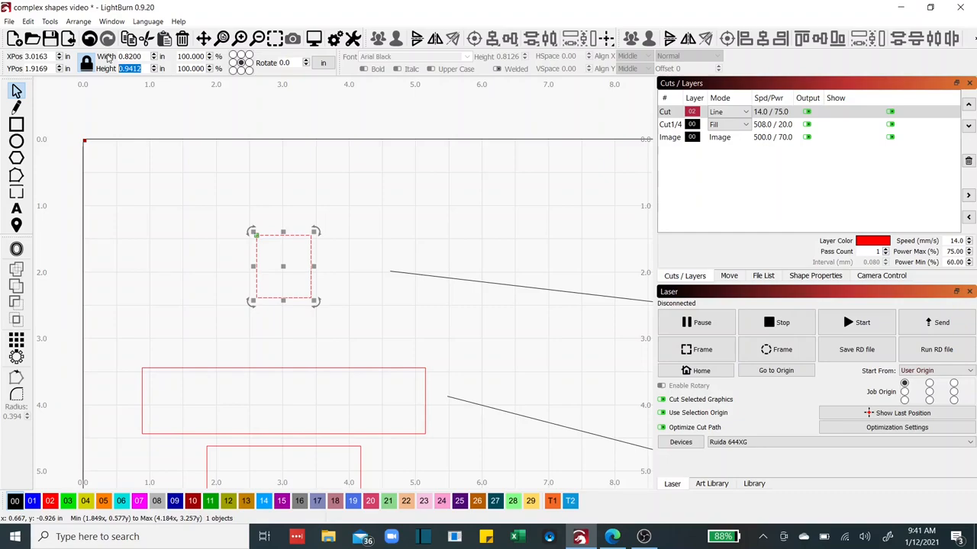
type(".9")
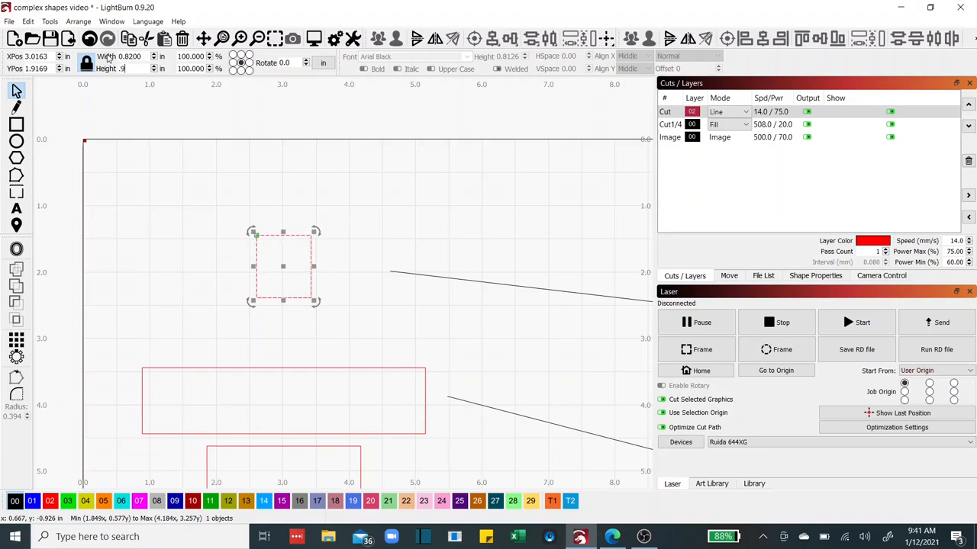
type("95")
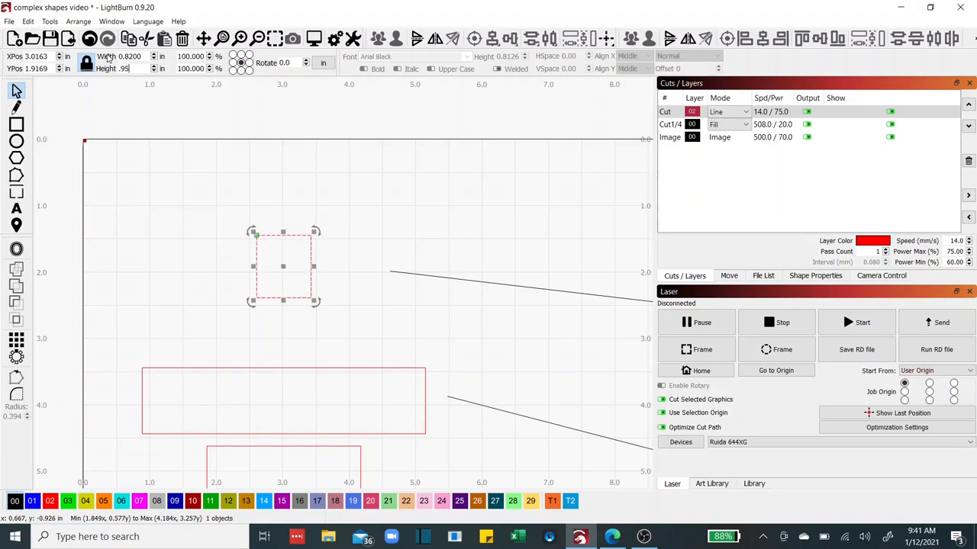
type("0.9500")
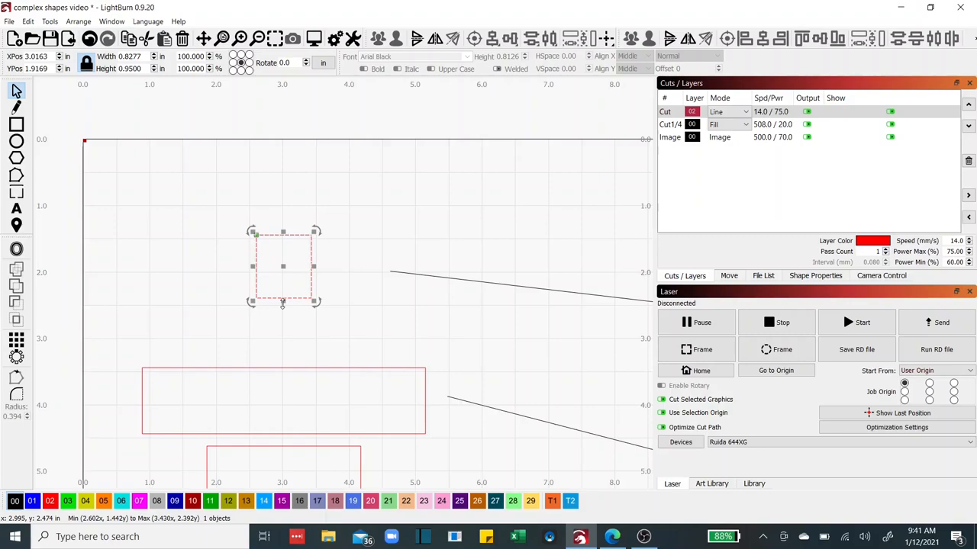
mouse_move(296, 364)
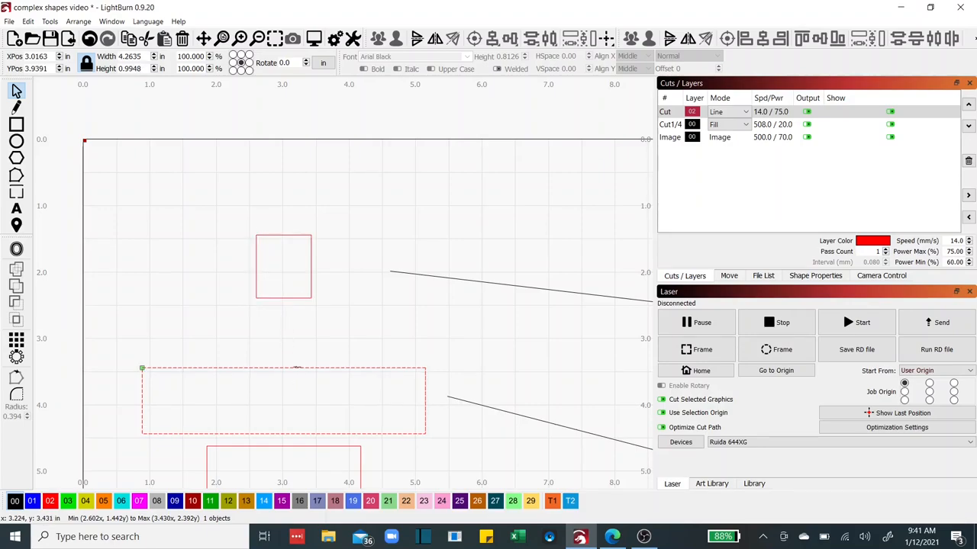
left_click(282, 399)
type("1.1900")
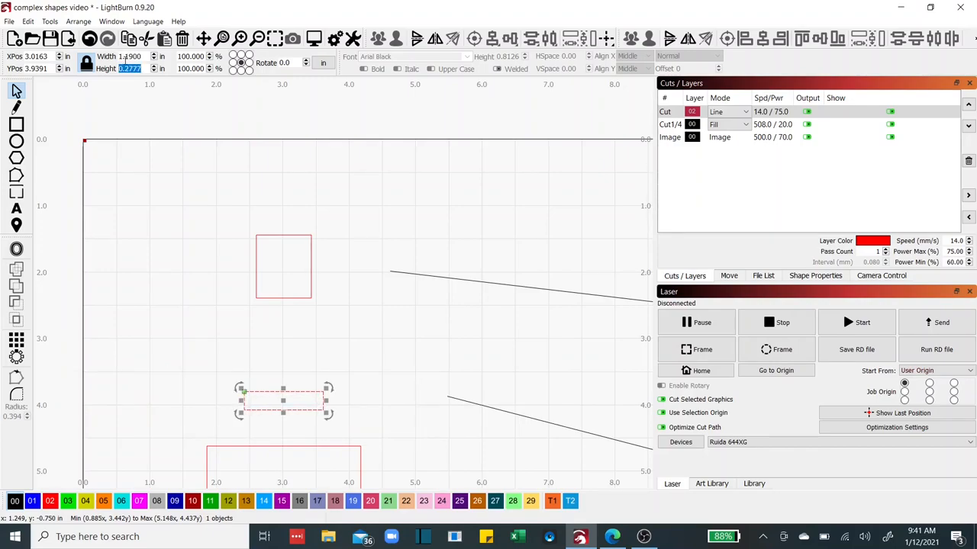
type(".2300")
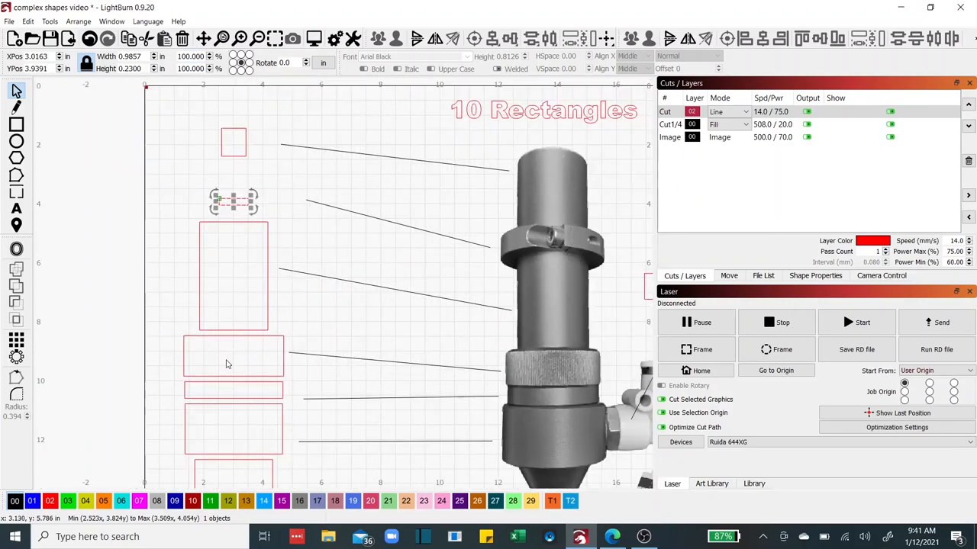
mouse_move(228, 285)
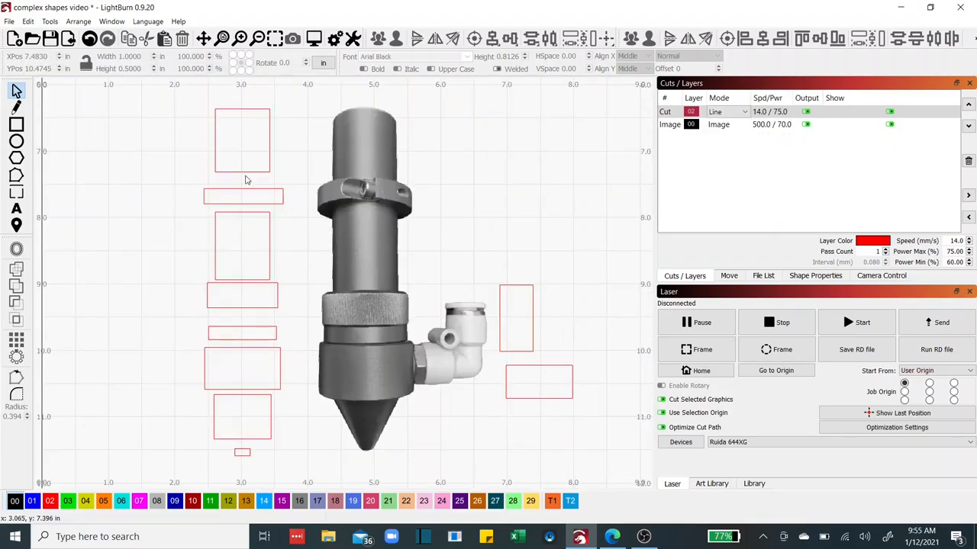
mouse_move(238, 172)
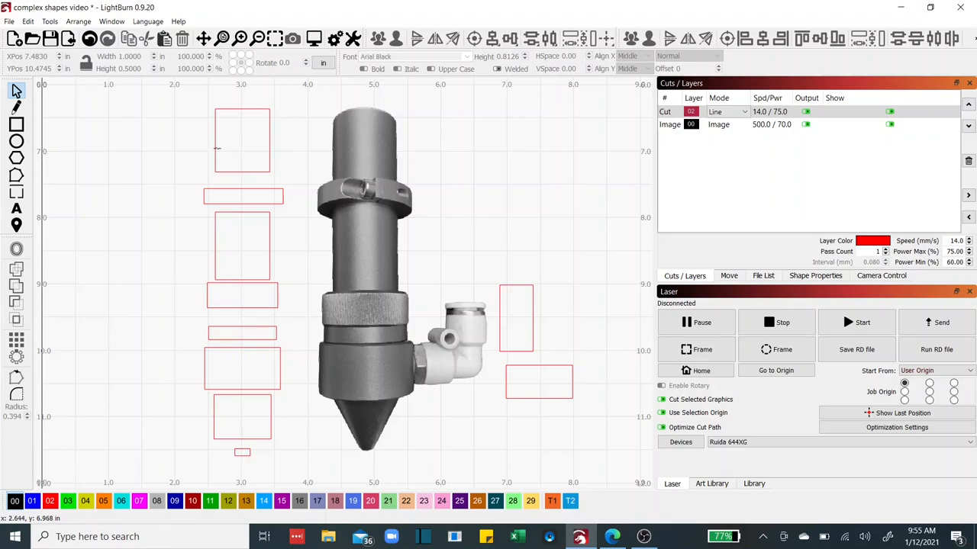
left_click(242, 140)
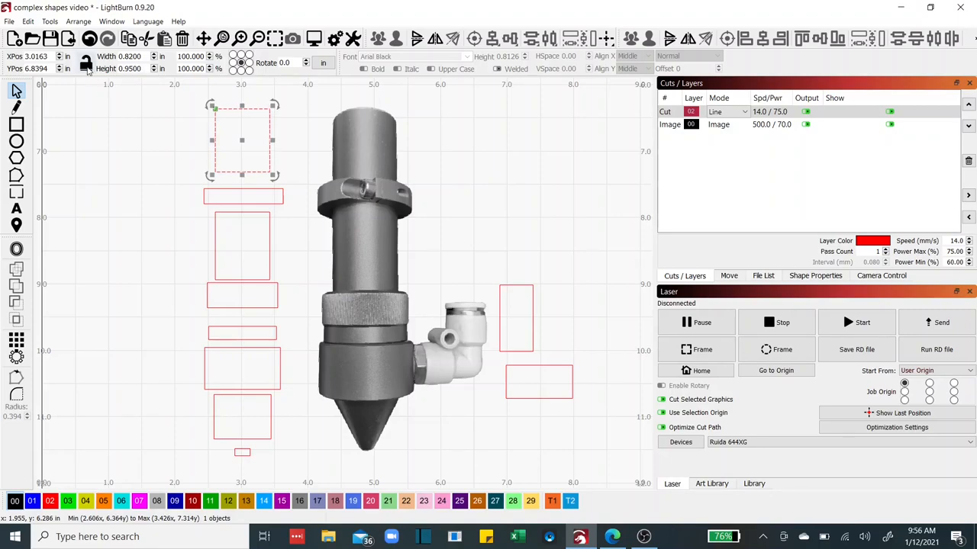
mouse_move(85, 63)
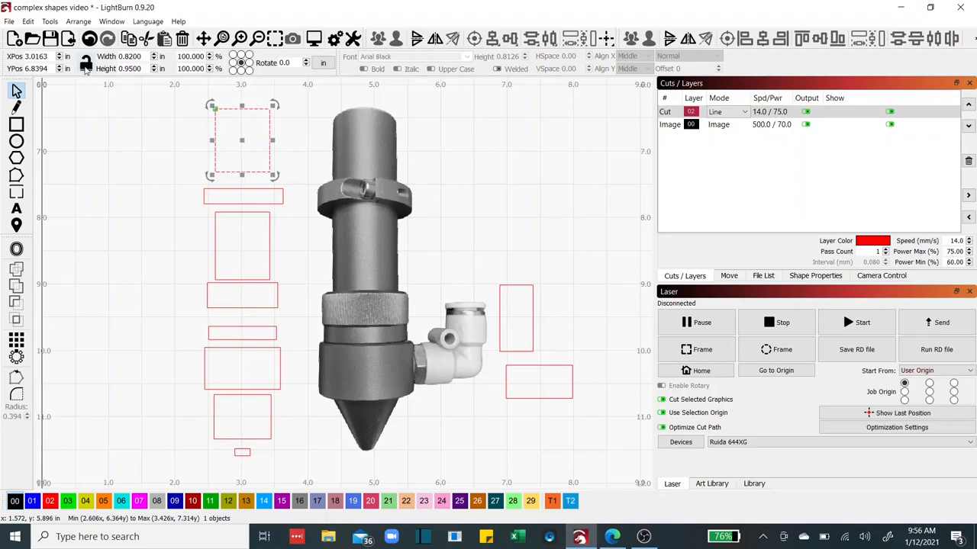
mouse_move(86, 63)
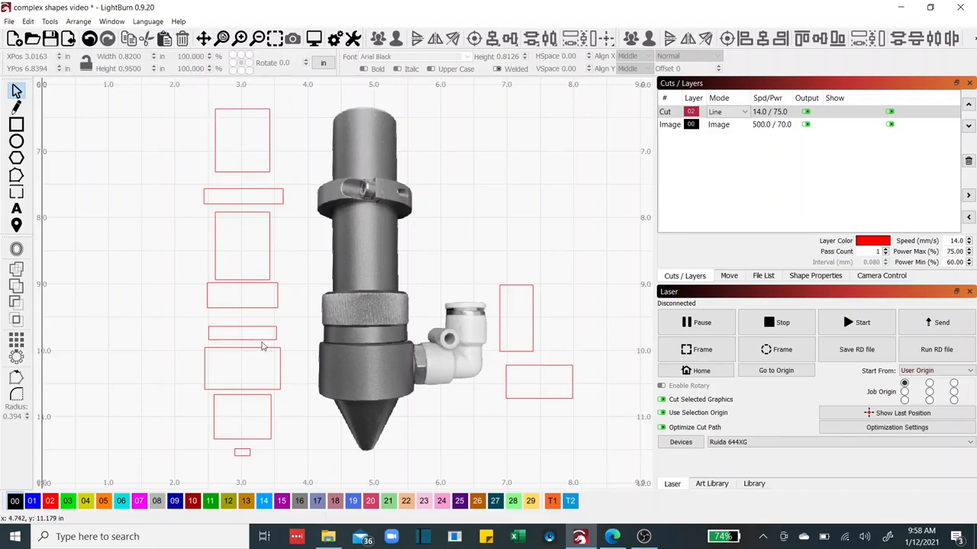
mouse_move(191, 233)
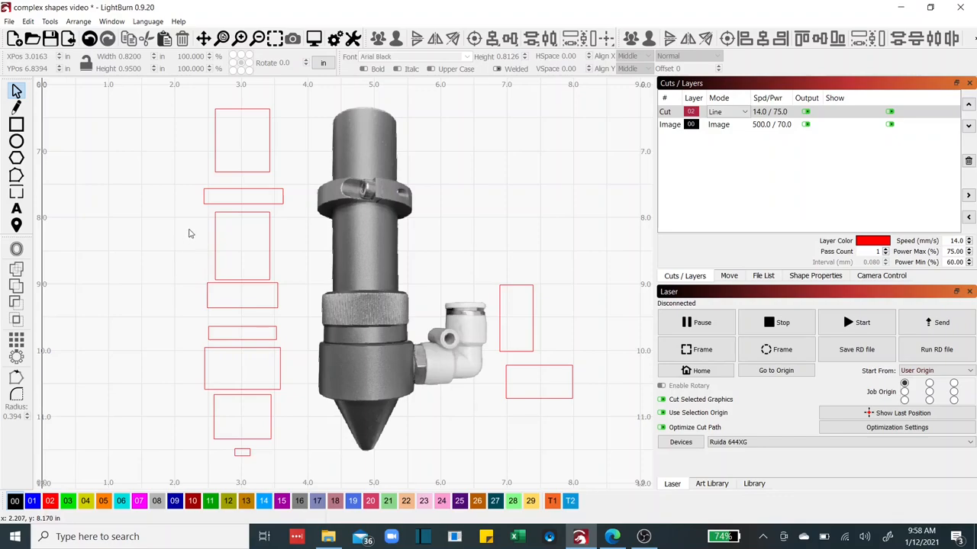
mouse_move(189, 232)
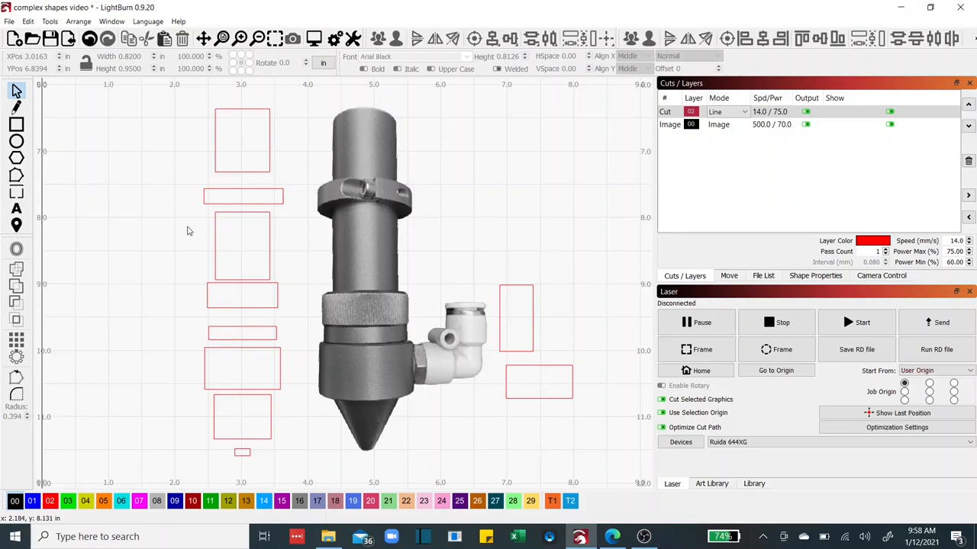
mouse_move(180, 174)
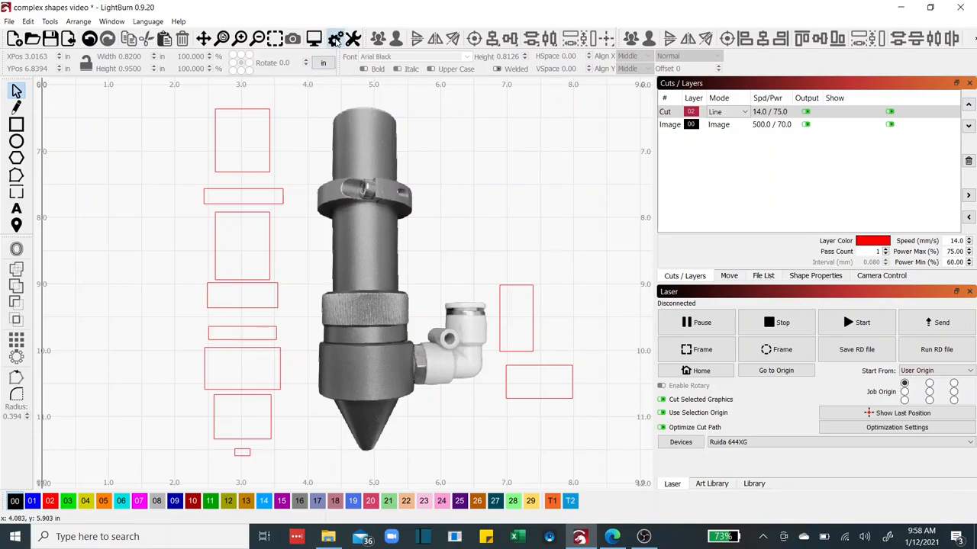
left_click(335, 38)
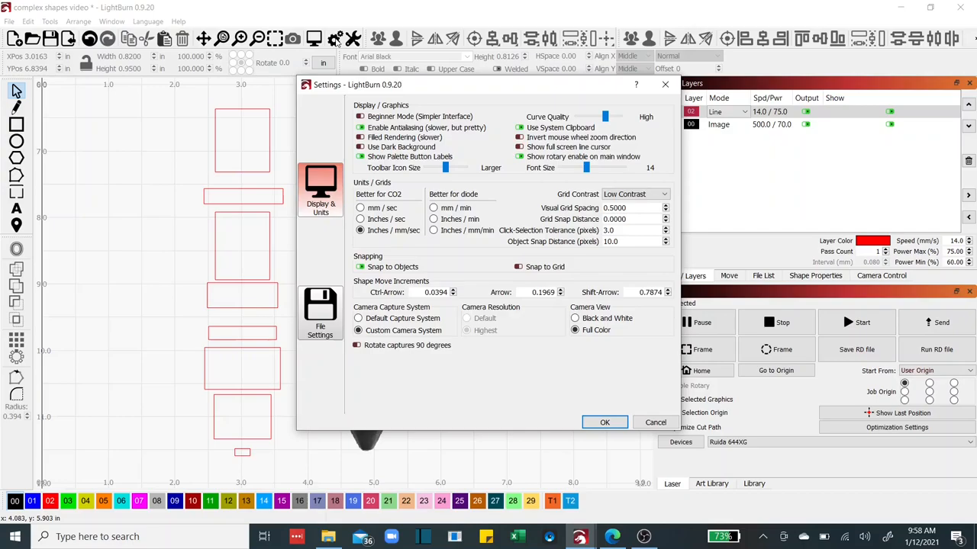
mouse_move(327, 135)
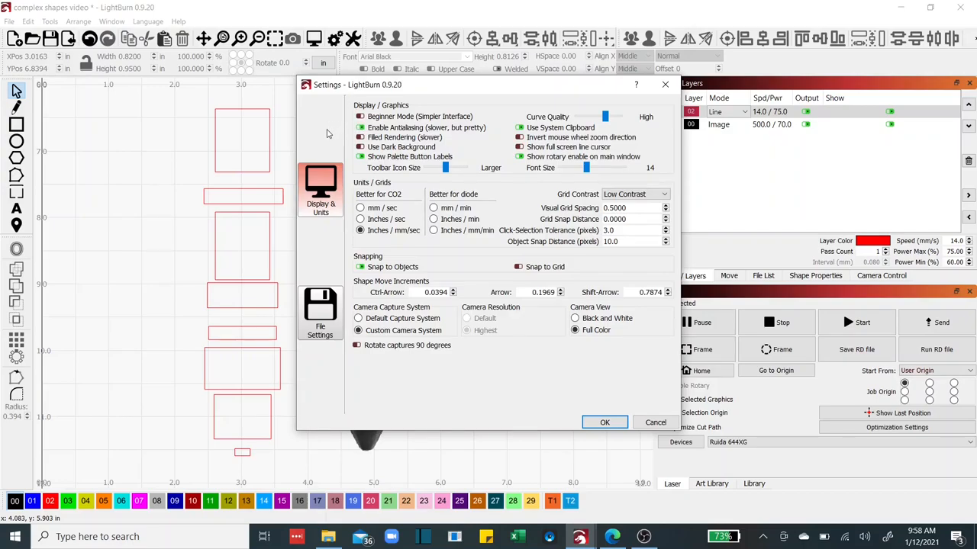
mouse_move(449, 265)
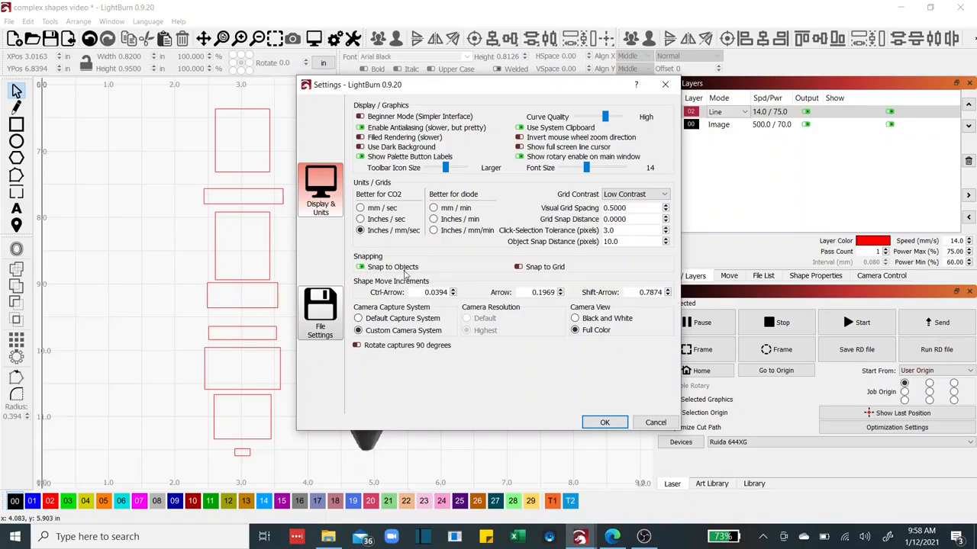
mouse_move(344, 269)
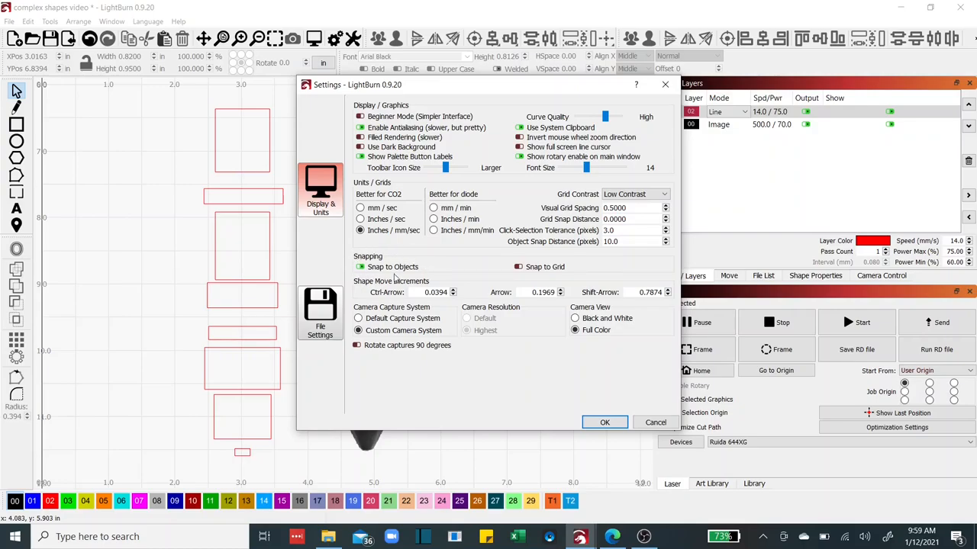
mouse_move(375, 281)
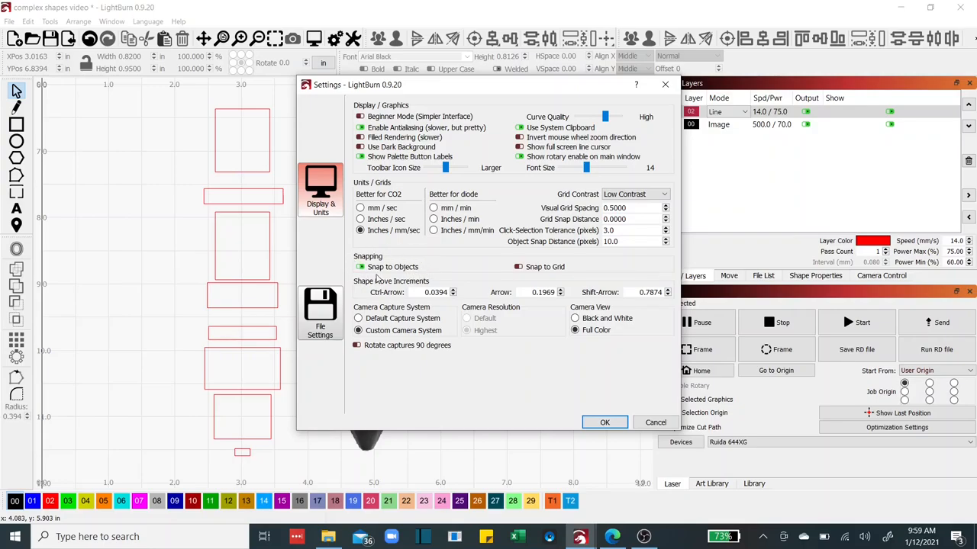
mouse_move(339, 266)
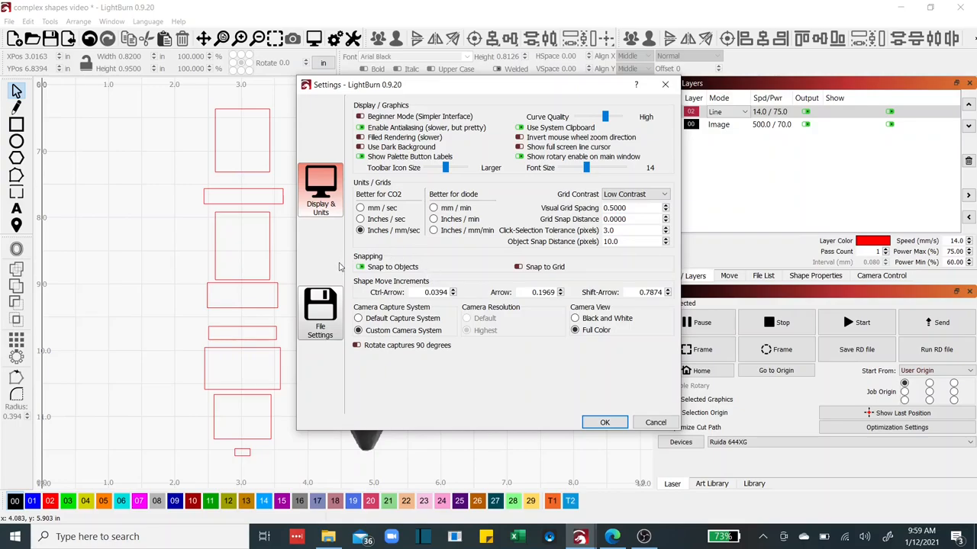
mouse_move(426, 266)
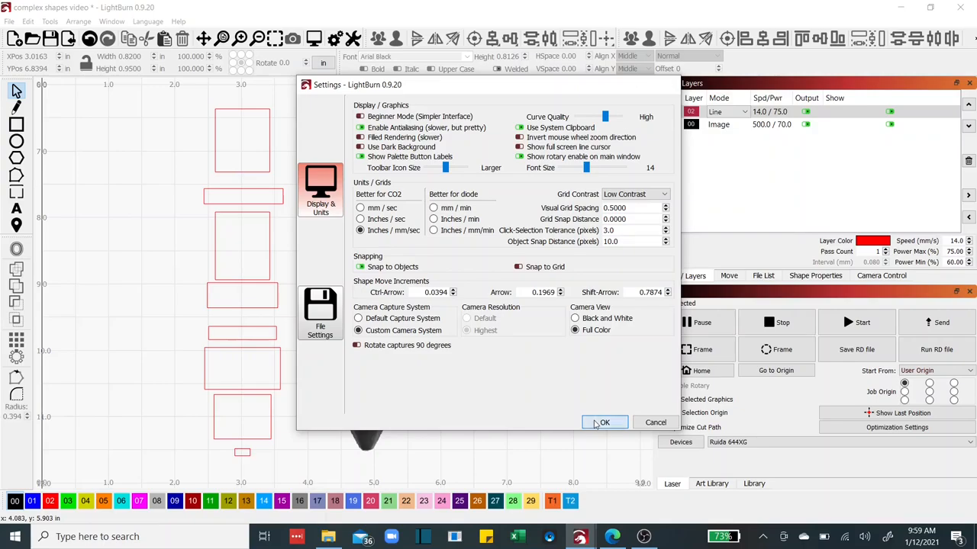
left_click(603, 422)
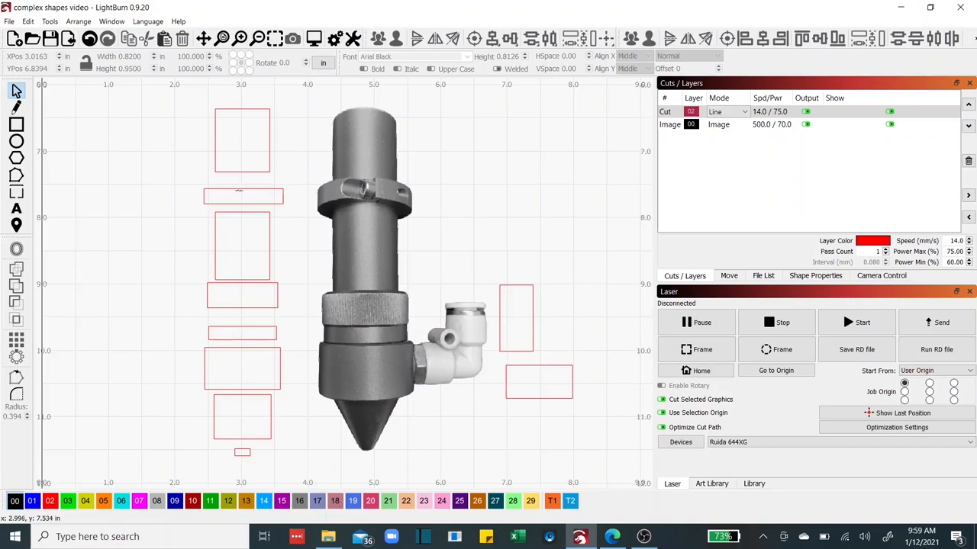
mouse_move(243, 171)
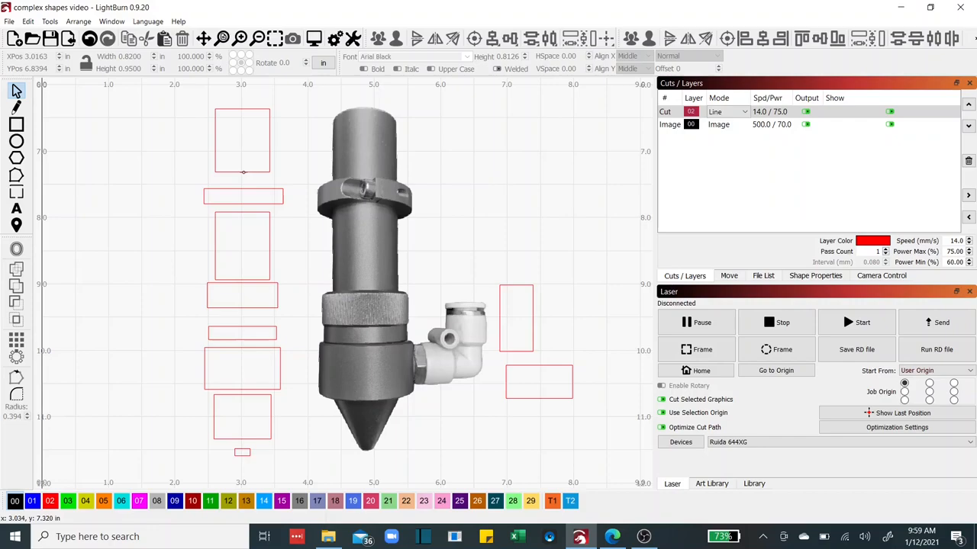
mouse_move(241, 315)
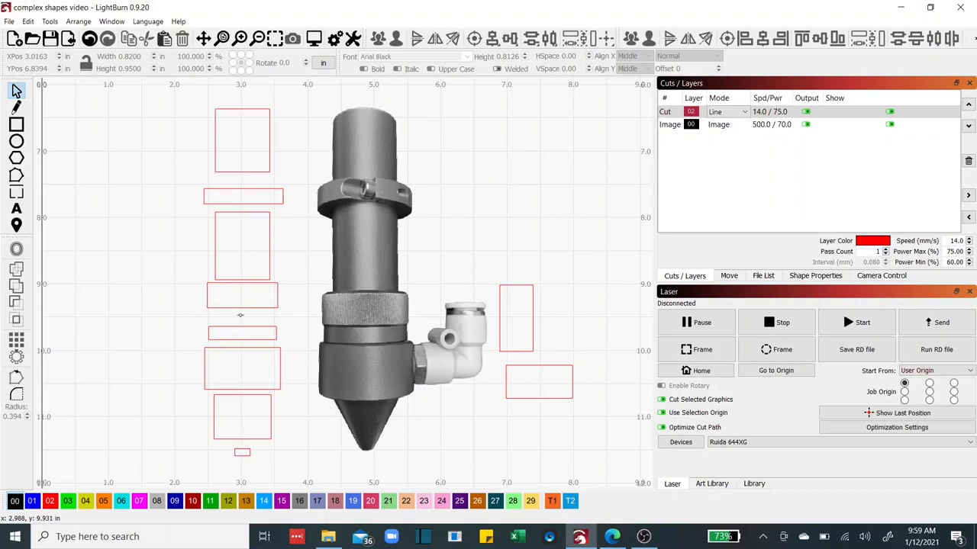
mouse_move(256, 199)
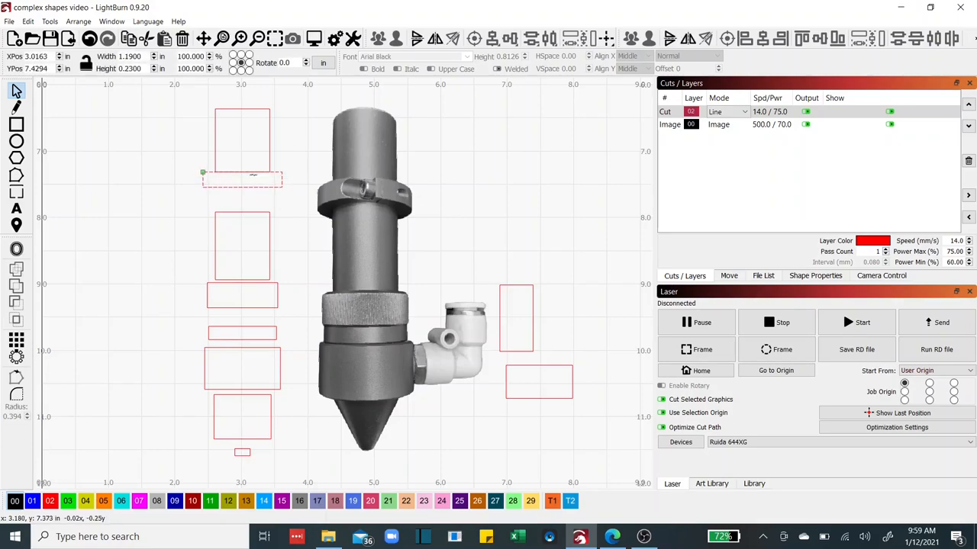
Position the thin flange and upper section rectangles end to end in the stacked column
left_click(241, 180)
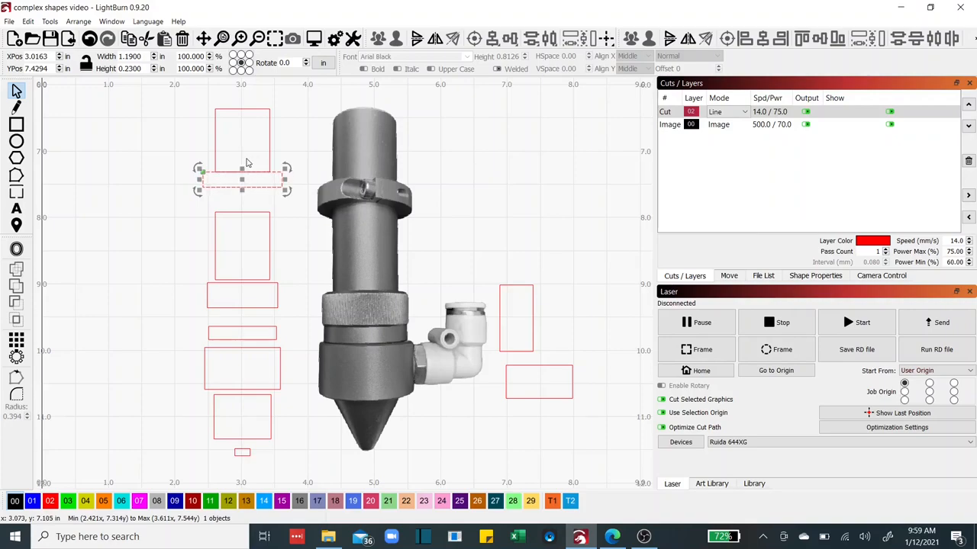
mouse_move(259, 224)
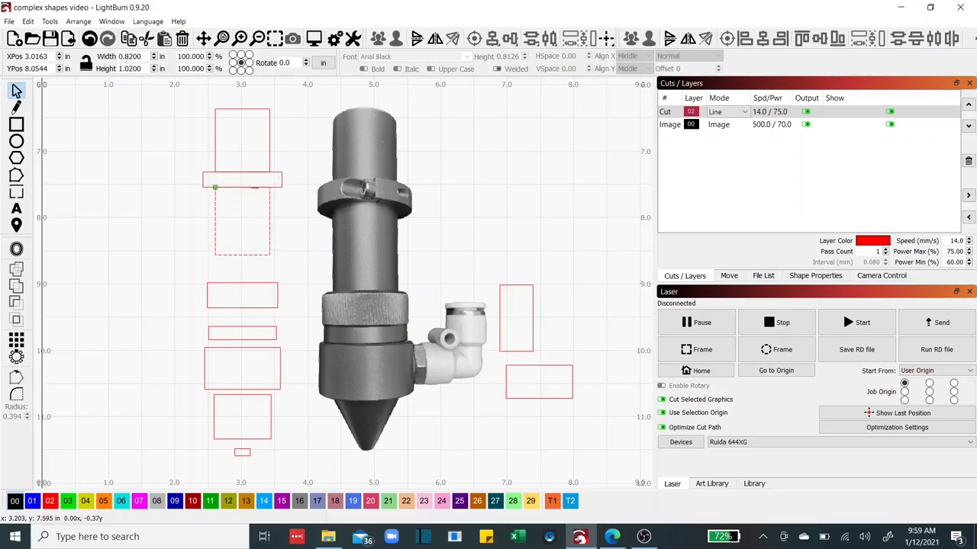
left_click(242, 222)
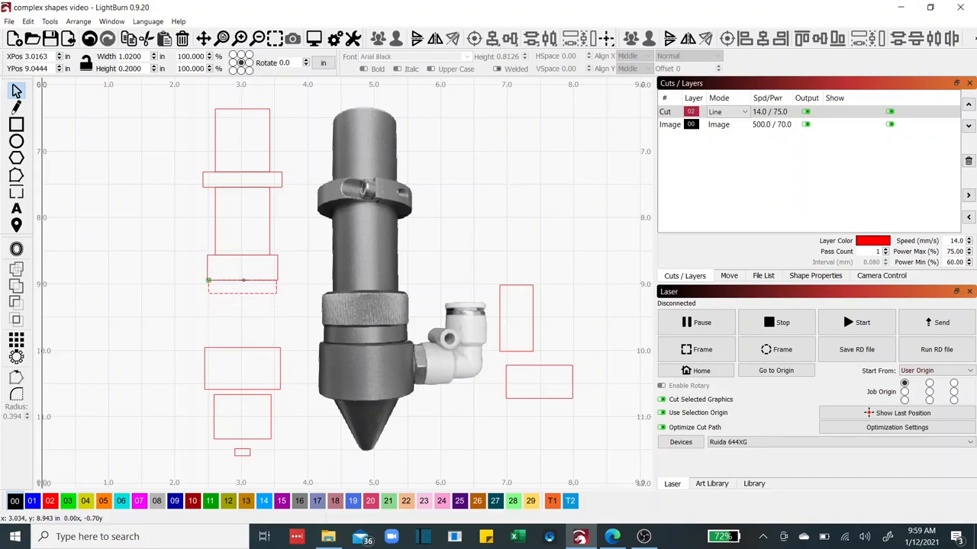
left_click(243, 287)
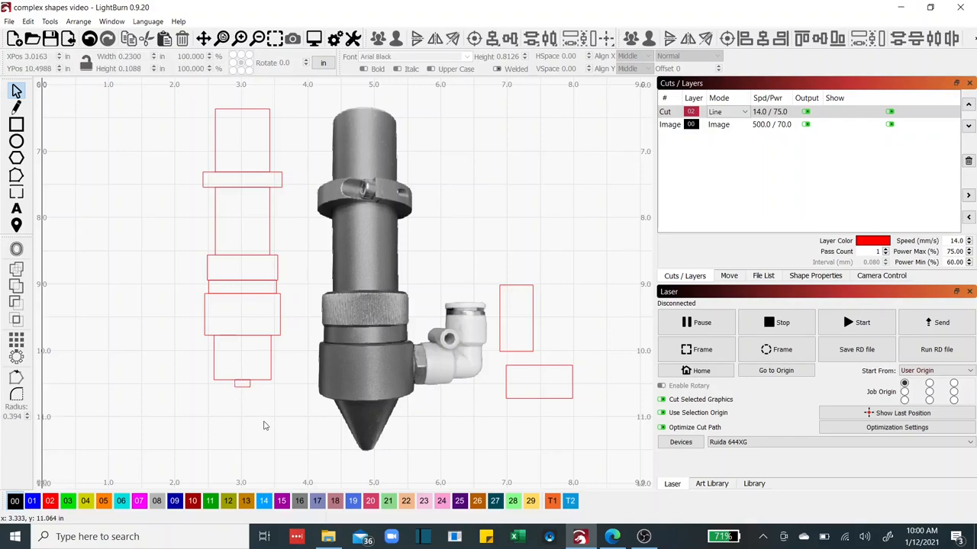
mouse_move(201, 122)
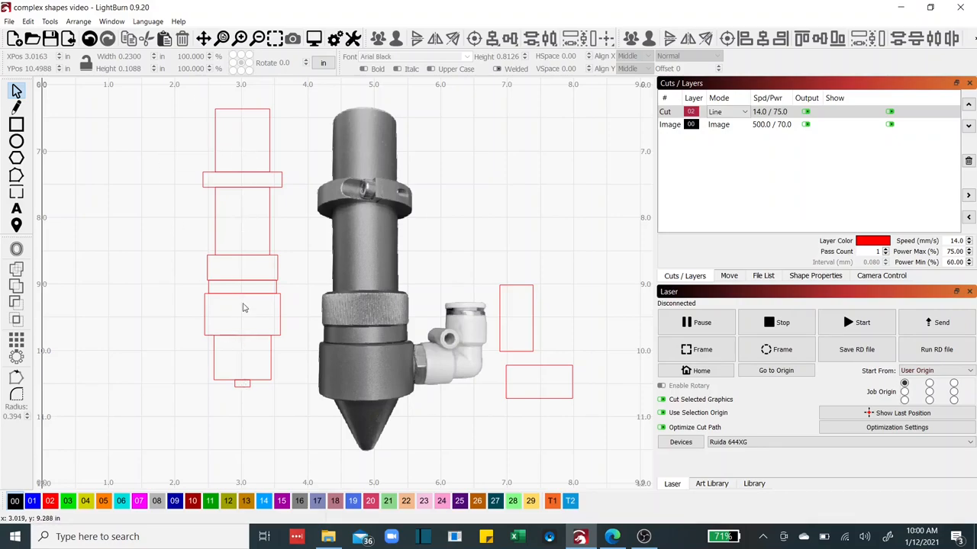
mouse_move(189, 117)
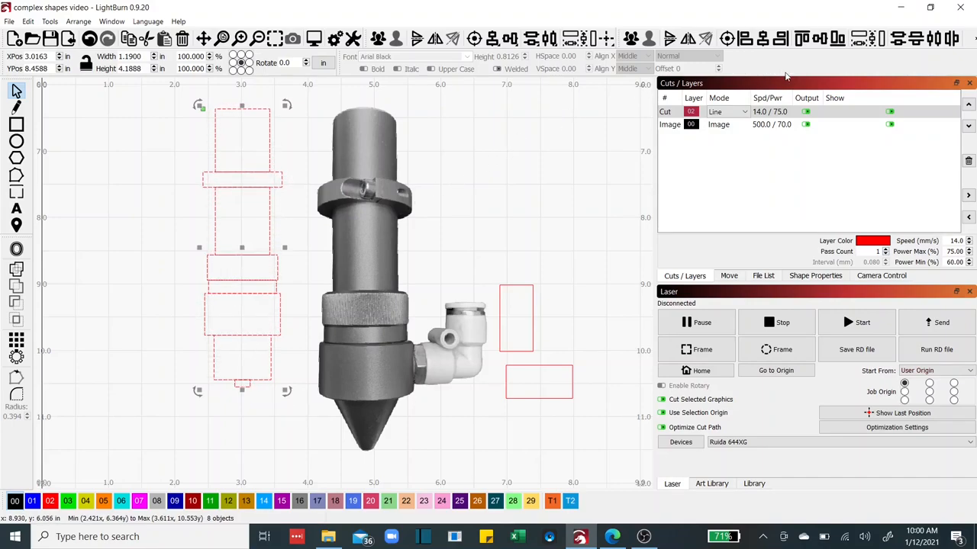
mouse_move(763, 38)
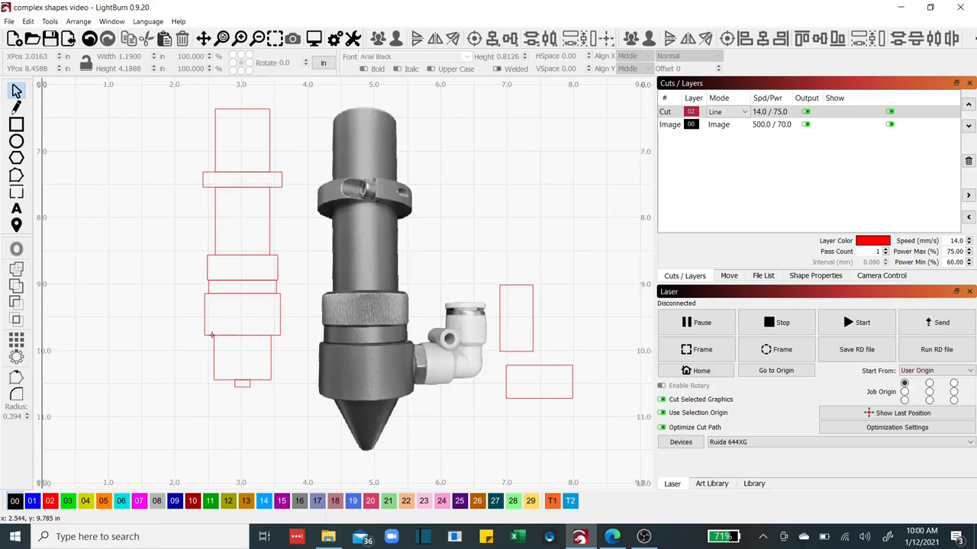
mouse_move(326, 411)
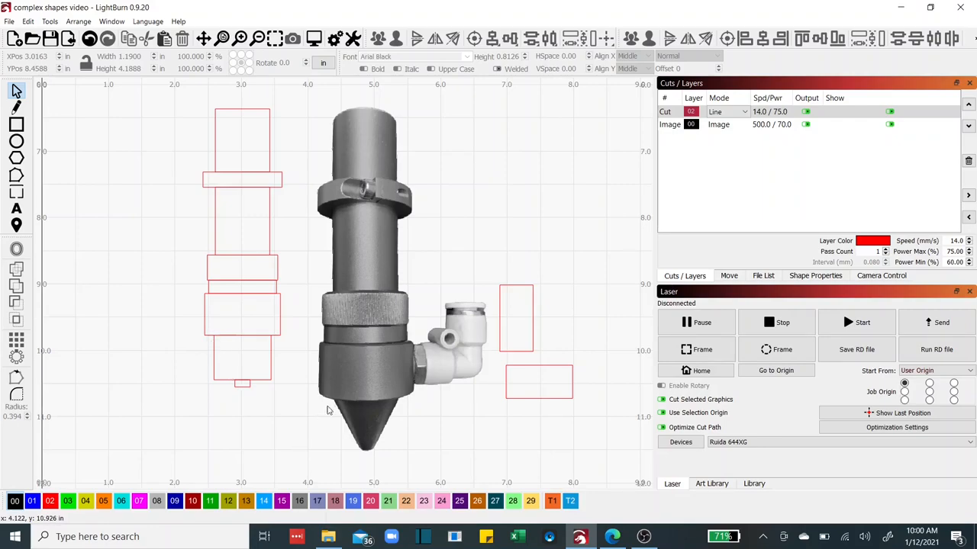
mouse_move(317, 403)
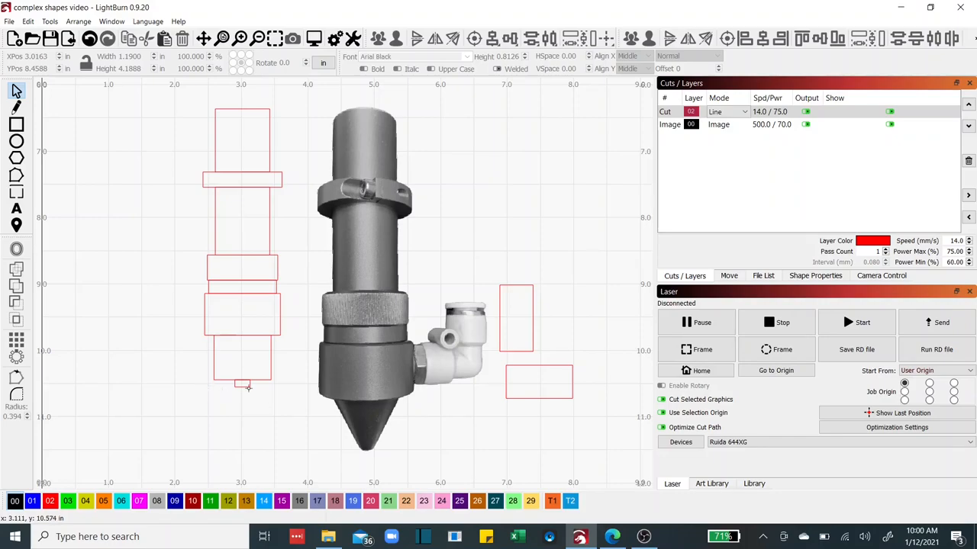
mouse_move(246, 402)
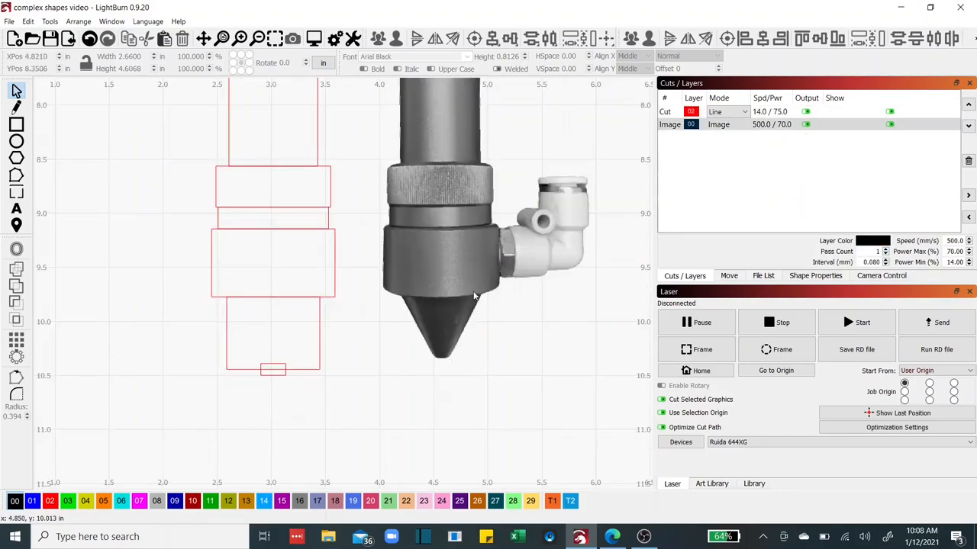
mouse_move(454, 376)
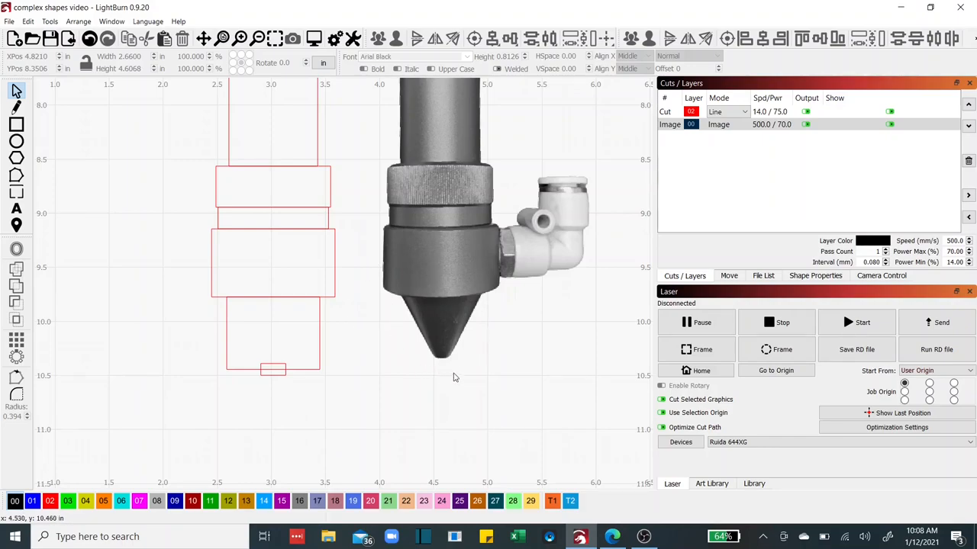
mouse_move(440, 380)
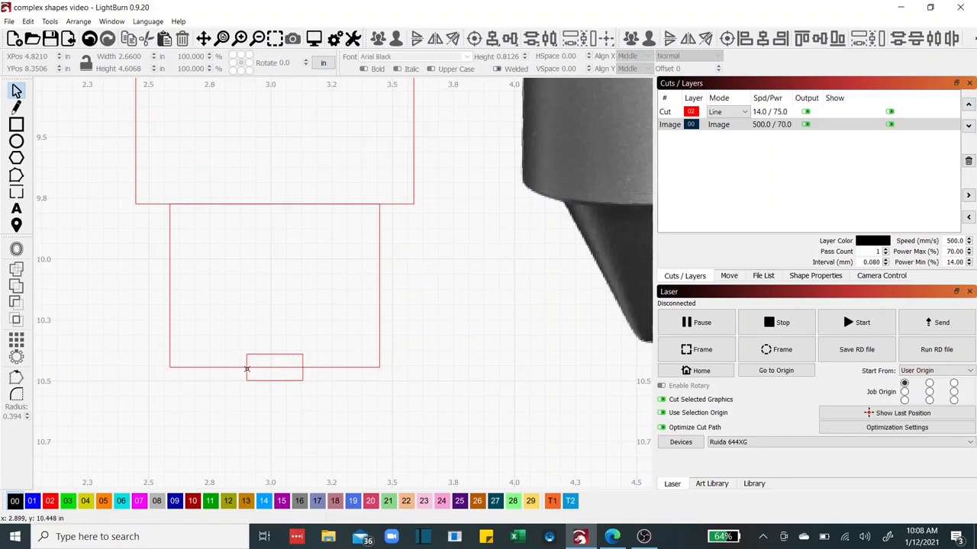
mouse_move(244, 368)
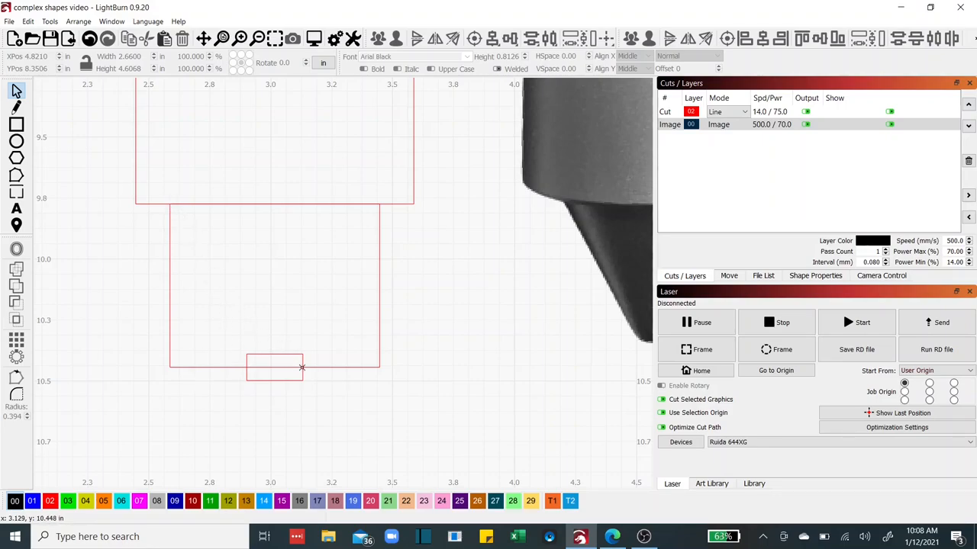
mouse_move(522, 235)
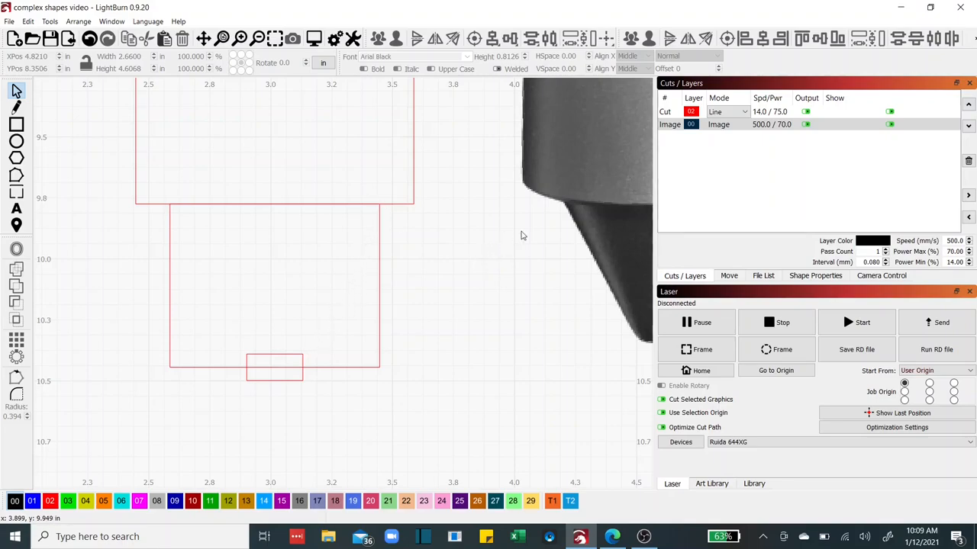
mouse_move(552, 197)
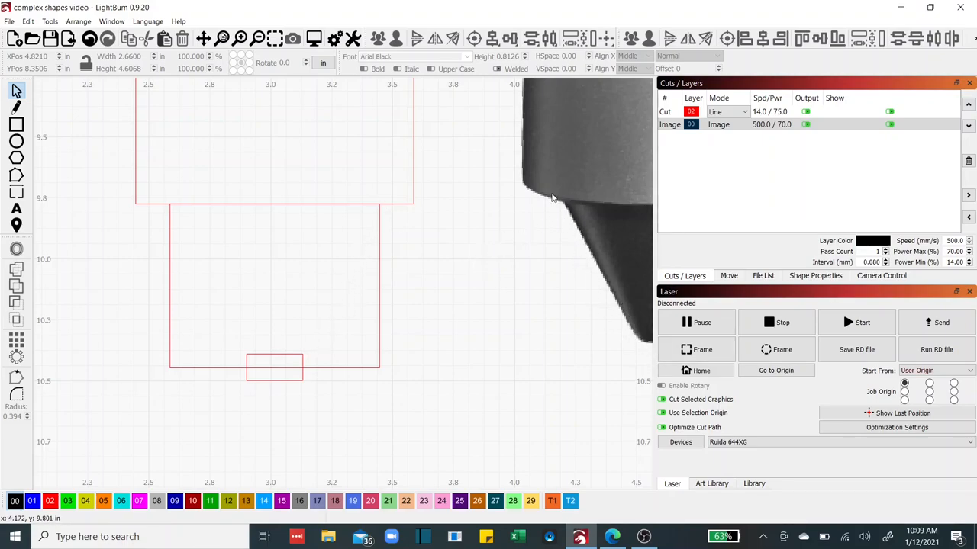
mouse_move(332, 393)
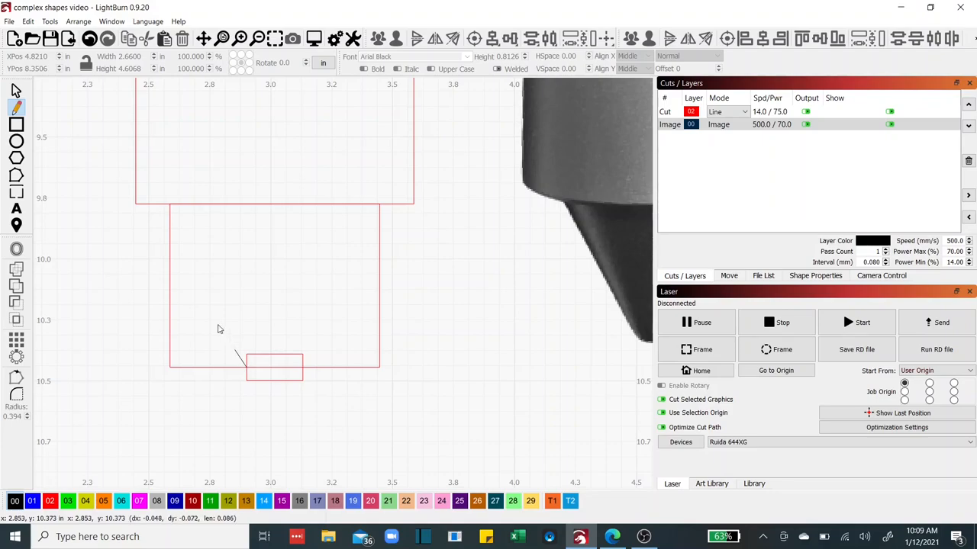
Draw the left and right cone edges from the lower body box down to the nozzle tip rectangle
left_click_drag(171, 204, 244, 368)
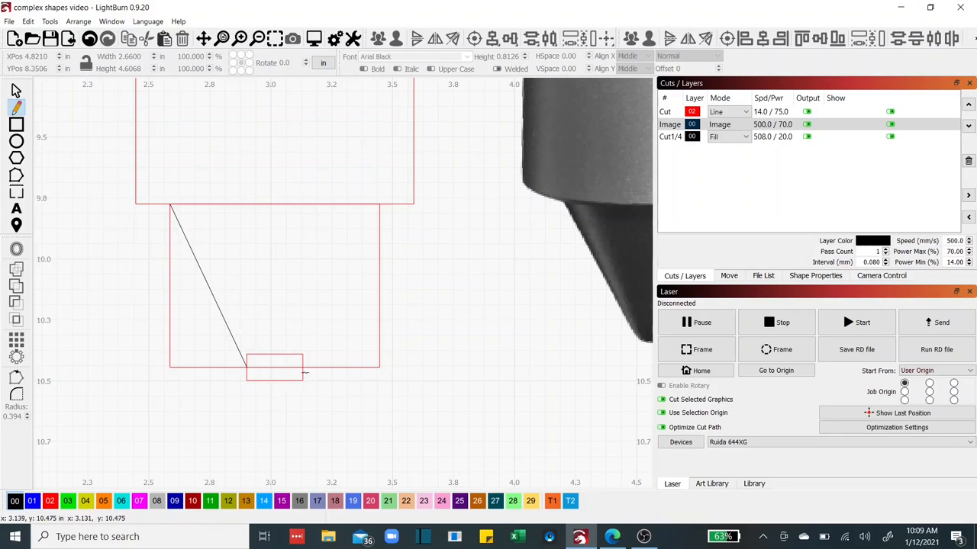
left_click_drag(305, 374, 324, 305)
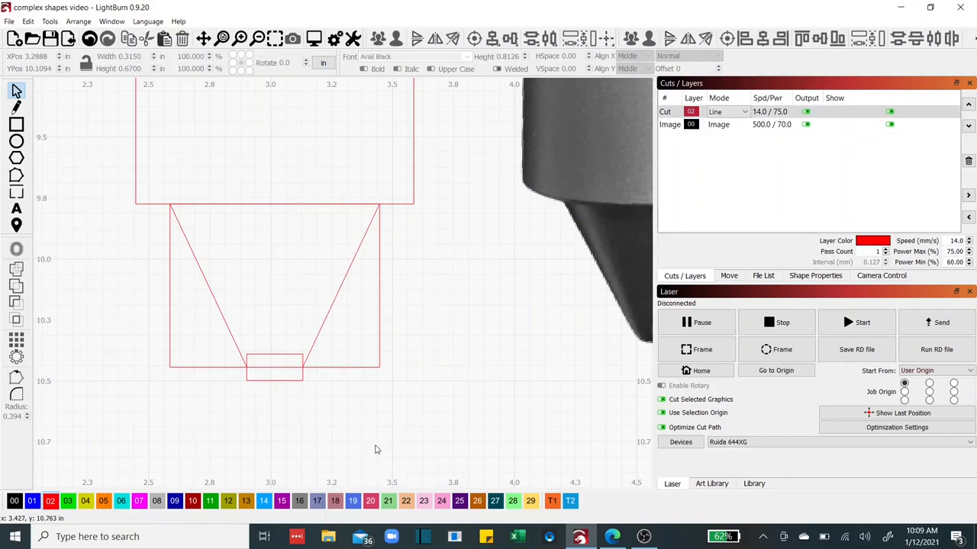
mouse_move(223, 372)
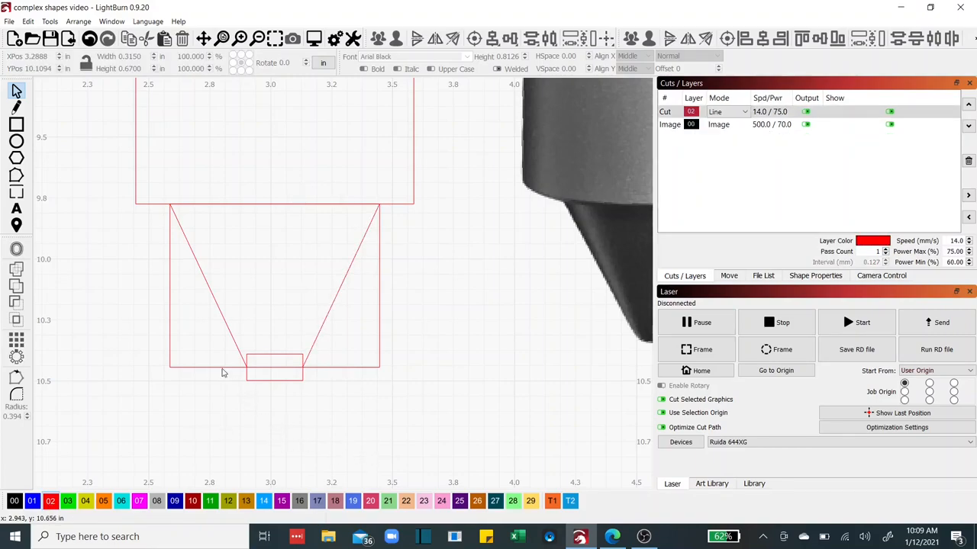
mouse_move(348, 406)
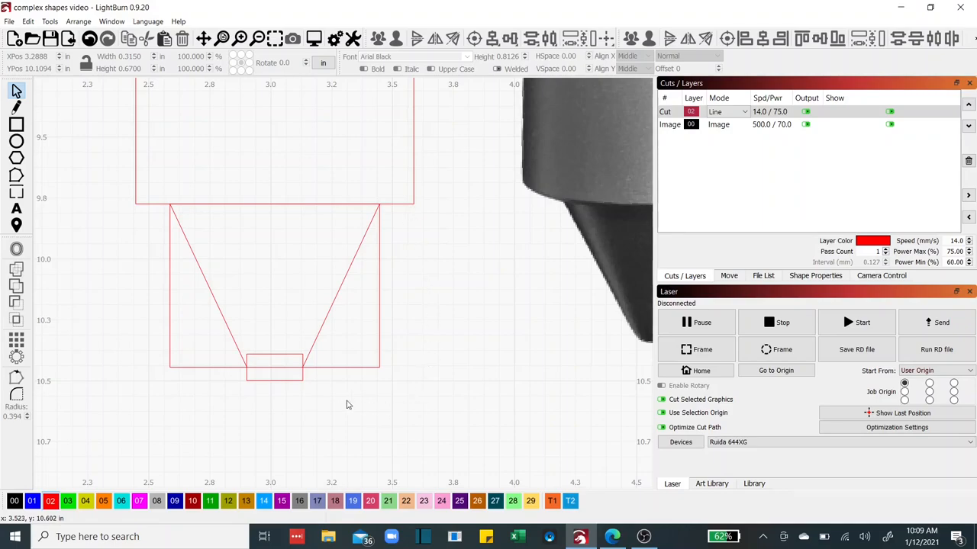
mouse_move(396, 284)
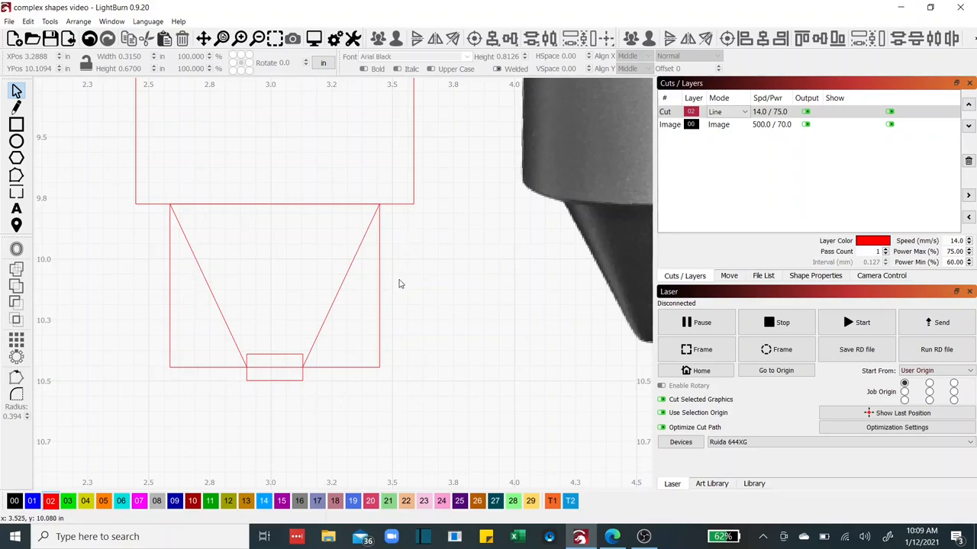
mouse_move(385, 238)
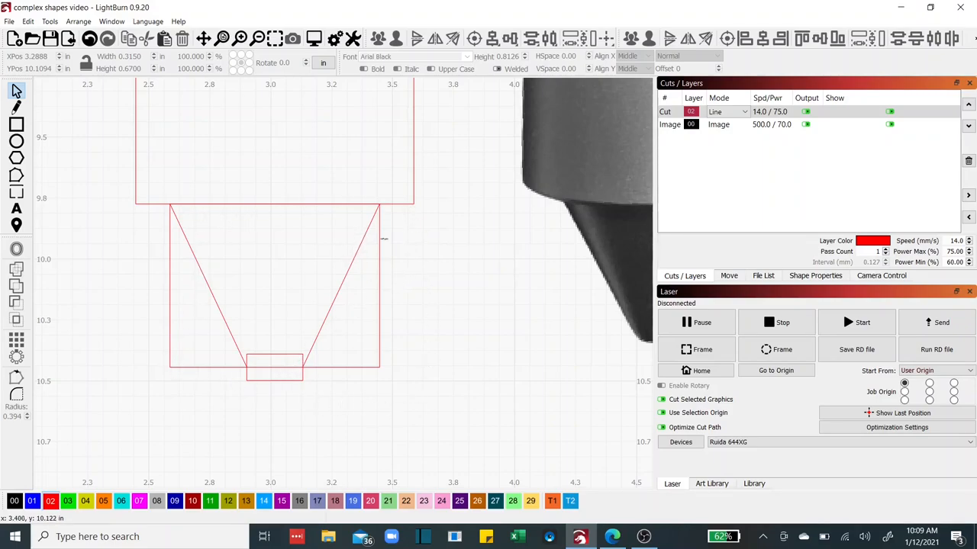
mouse_move(217, 377)
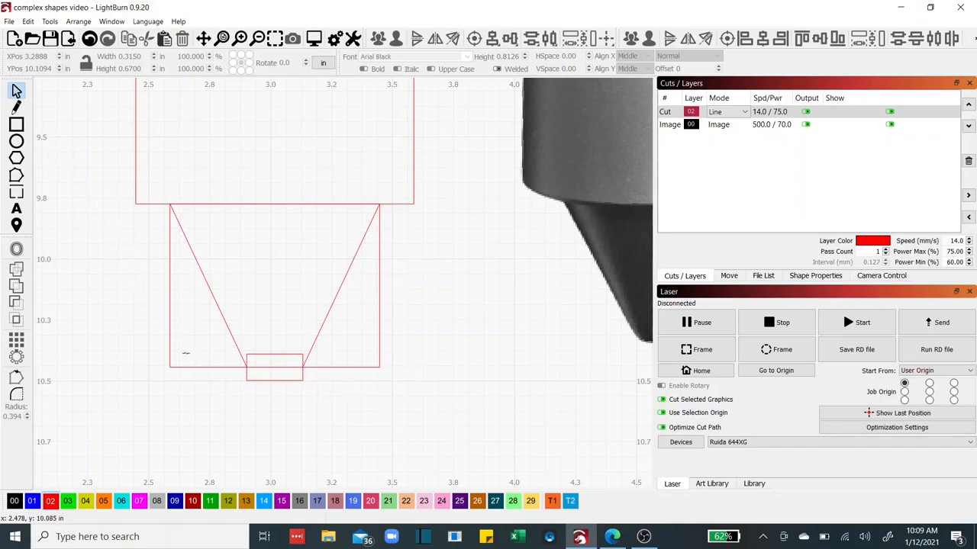
Select the cone lines with the lower body box and convert them to paths via the Edit menu
left_click(275, 286)
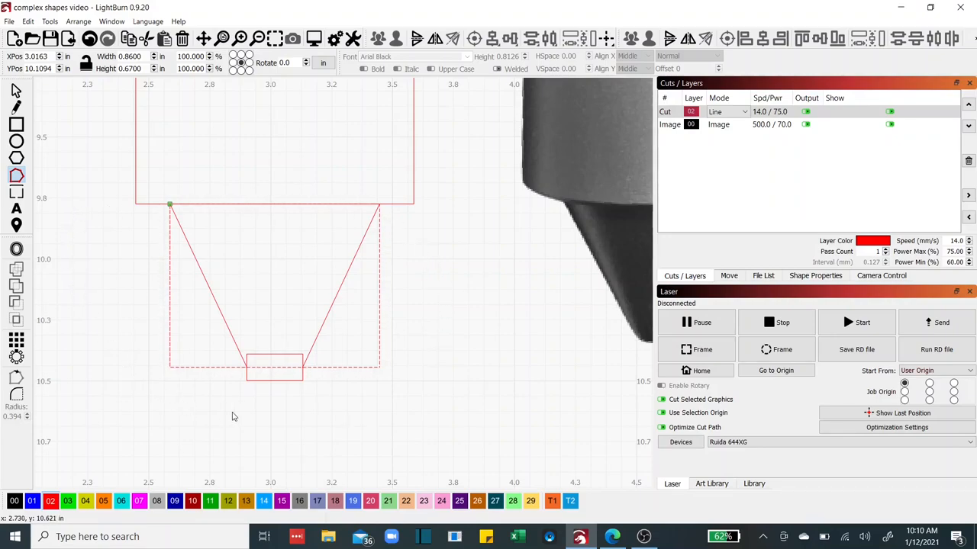
mouse_move(313, 418)
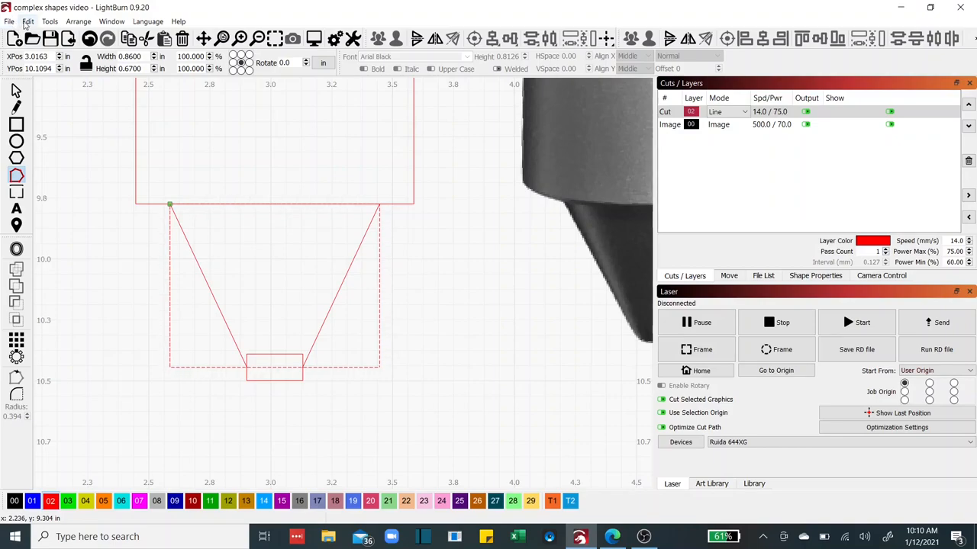
left_click(28, 22)
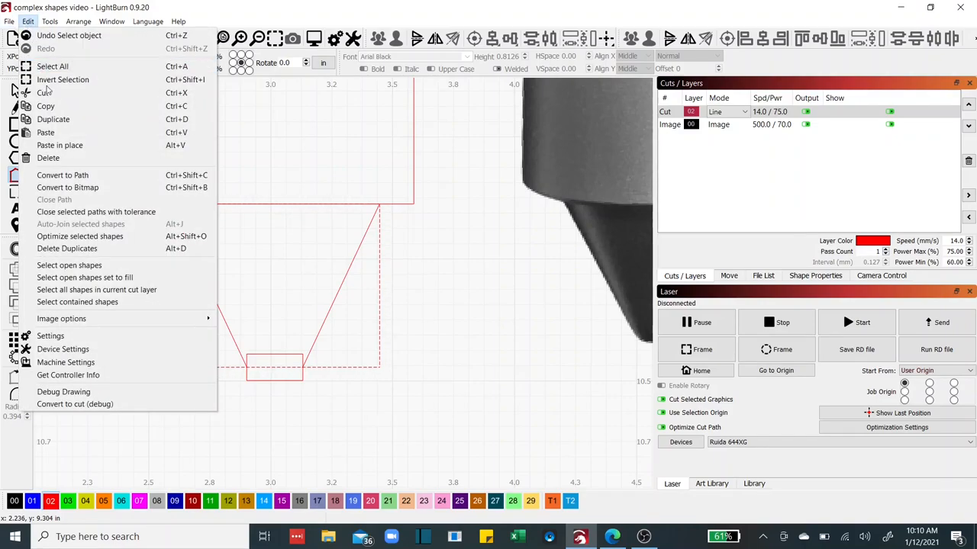
mouse_move(63, 174)
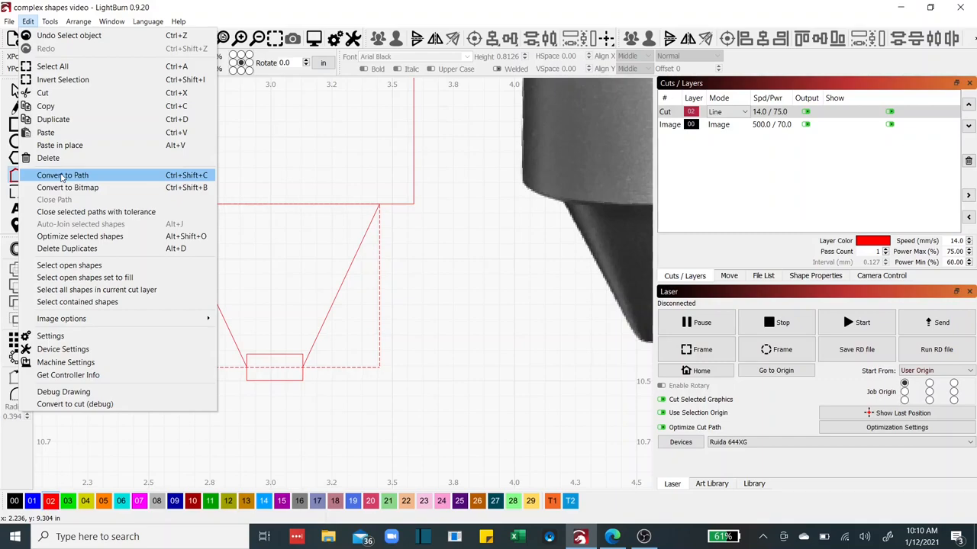
left_click(62, 174)
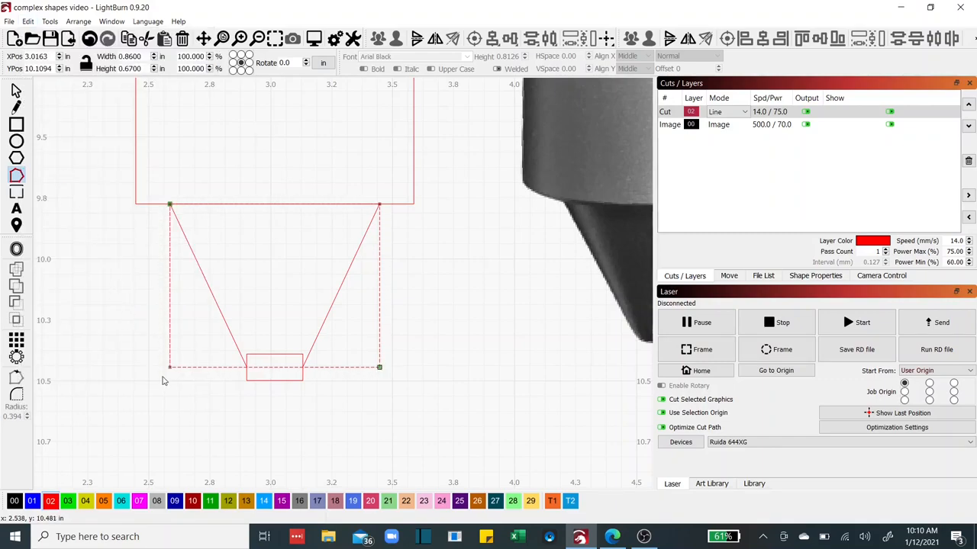
mouse_move(406, 316)
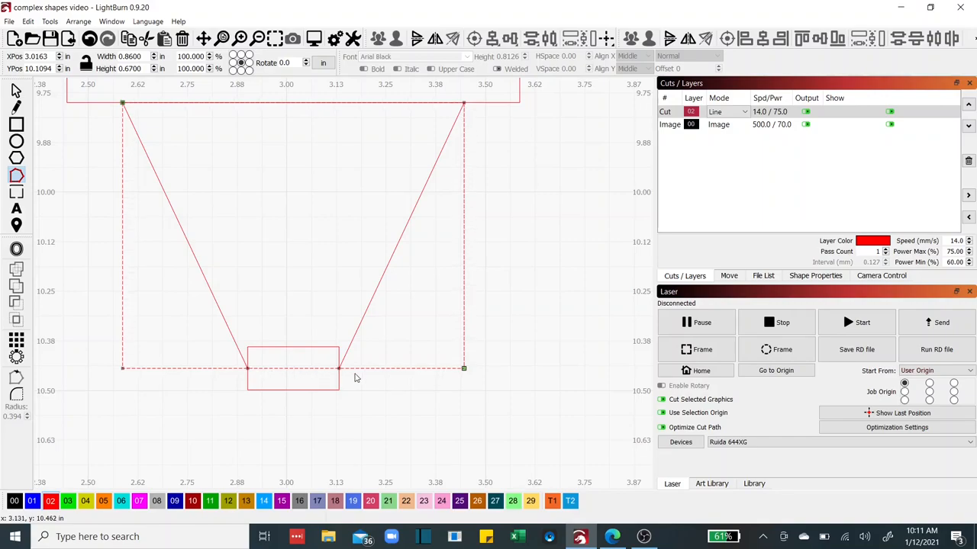
mouse_move(186, 405)
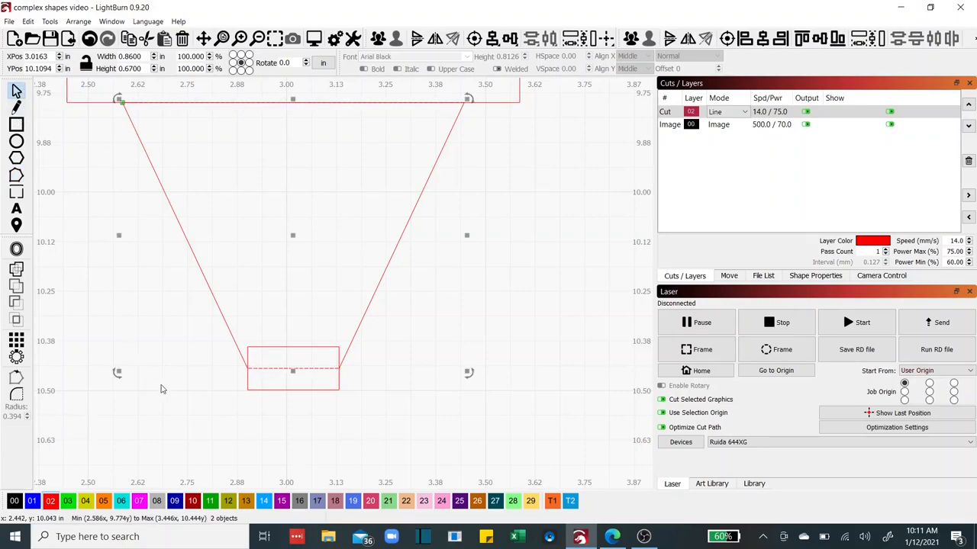
Trim the lower box to its top edge leaving the V cone, then clear the selection
left_click(161, 389)
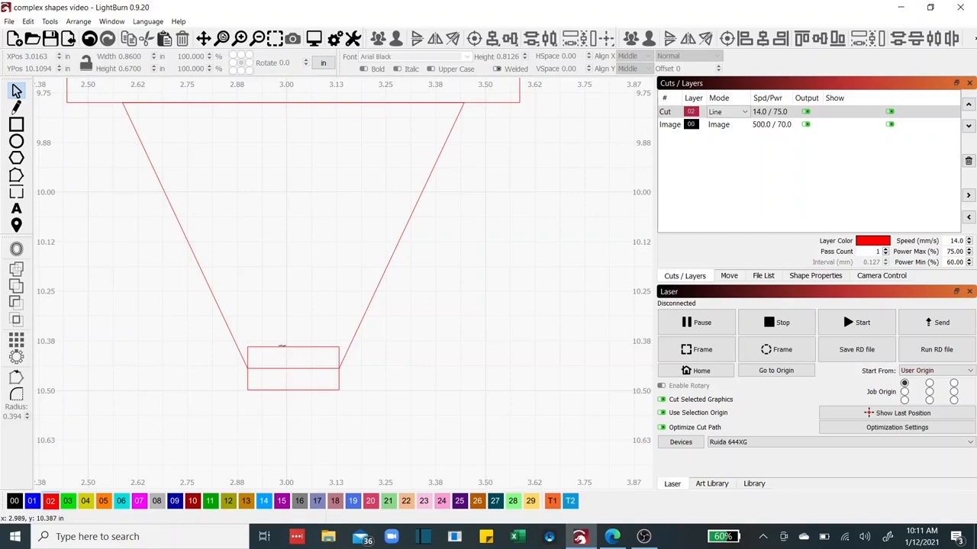
left_click(293, 368)
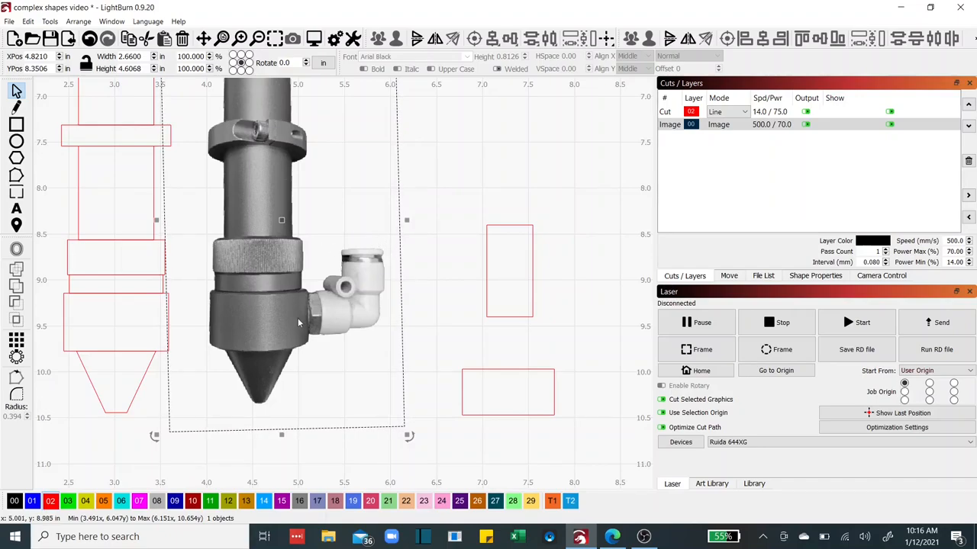
mouse_move(510, 334)
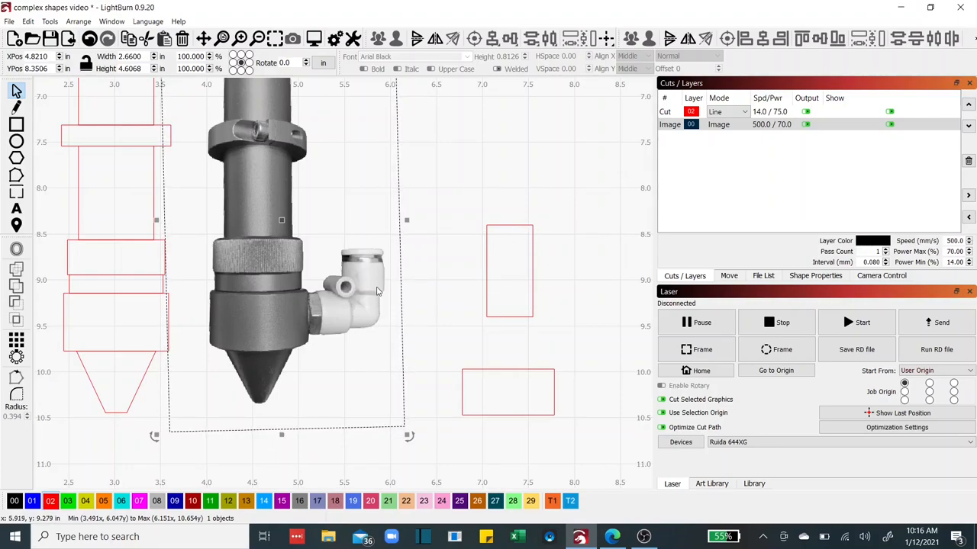
mouse_move(369, 302)
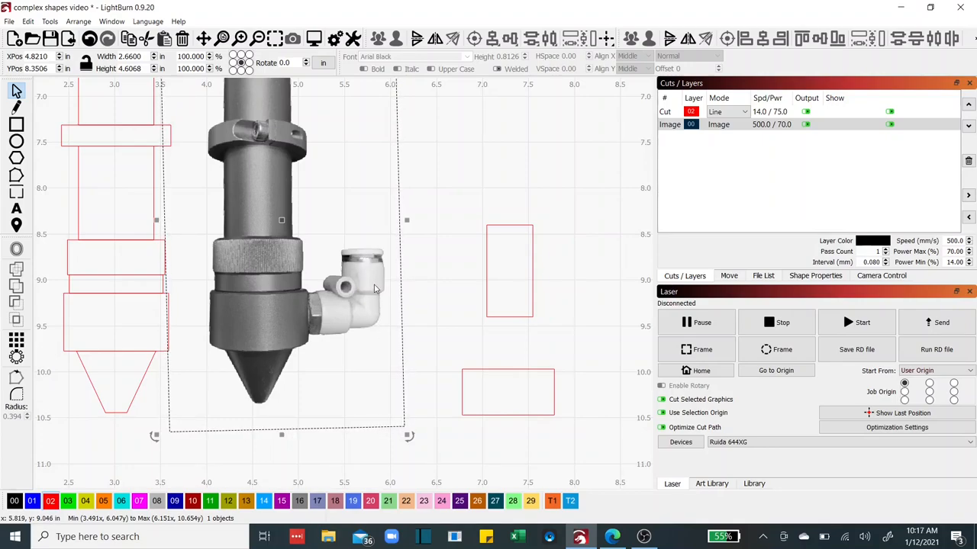
mouse_move(310, 319)
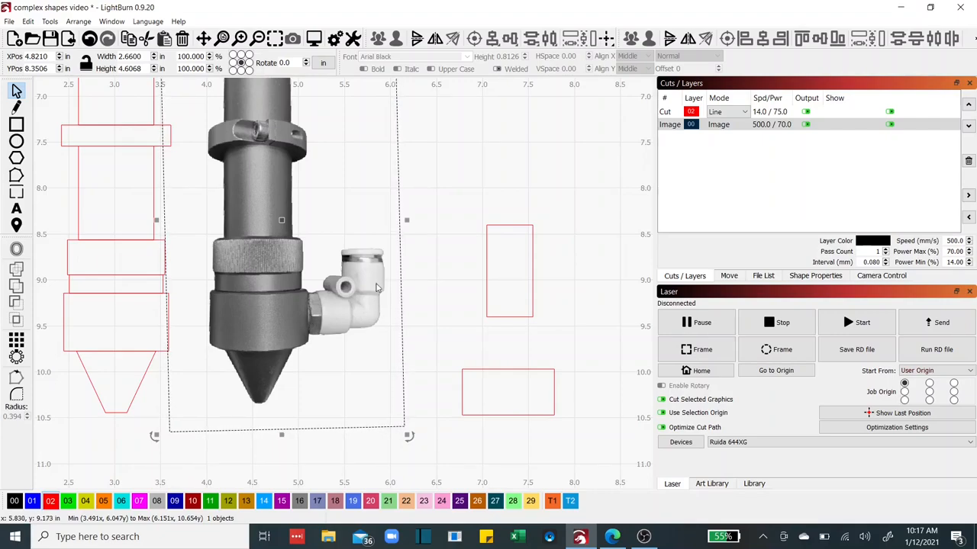
mouse_move(395, 344)
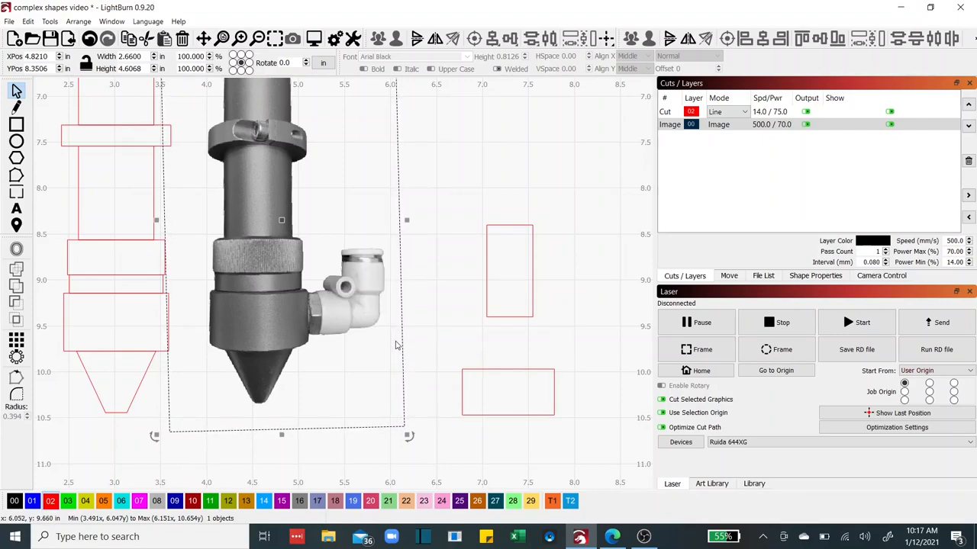
mouse_move(457, 322)
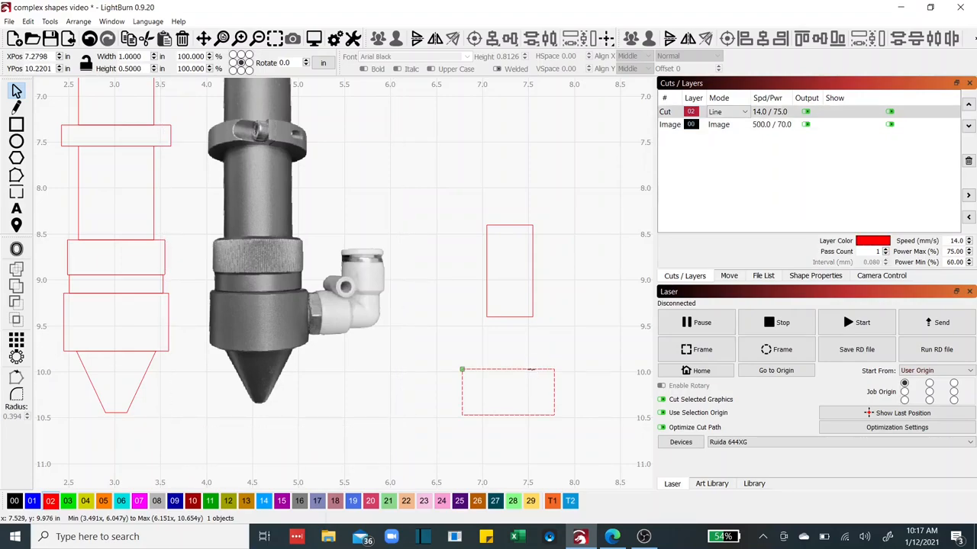
Move the wide rectangle up to overlap the tall rectangle's lower end, forming the elbow L shape
left_click(507, 390)
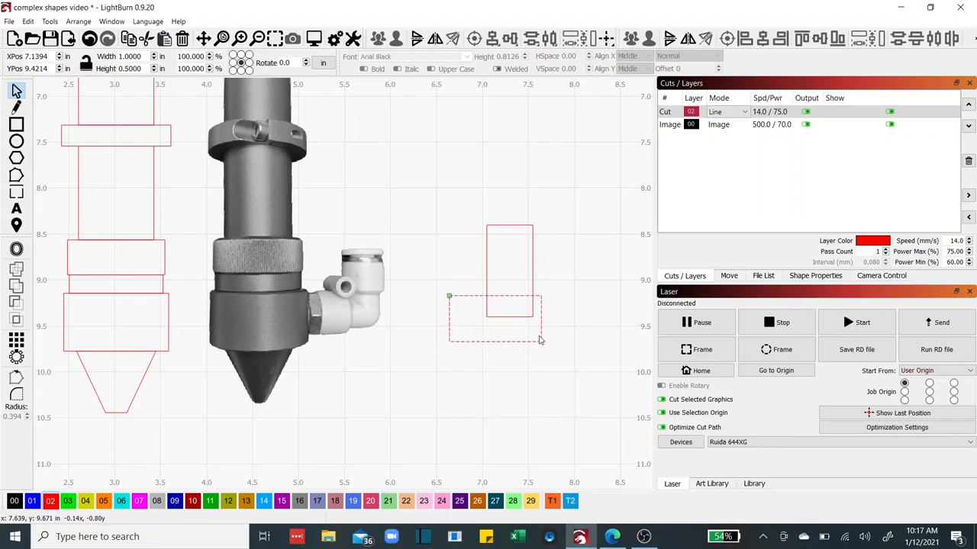
left_click_drag(537, 339, 531, 321)
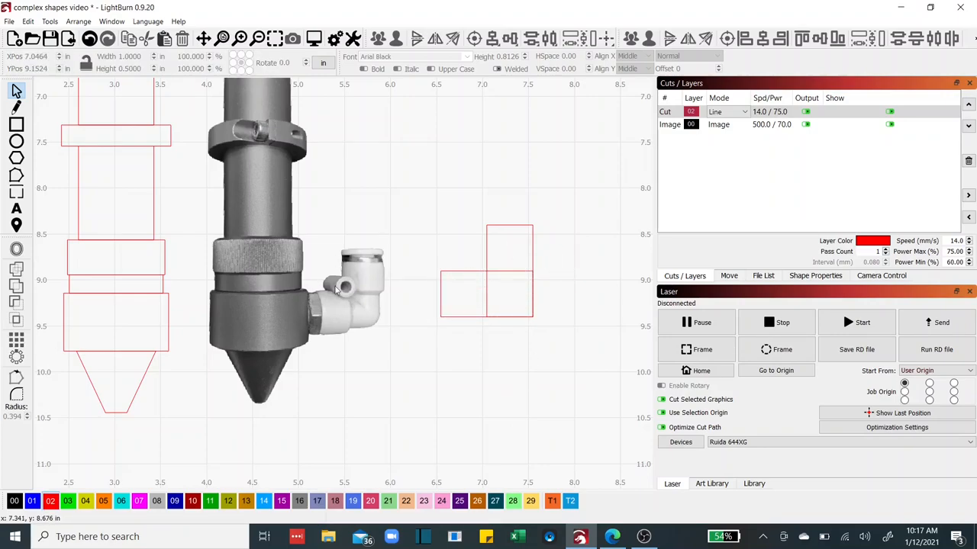
mouse_move(521, 258)
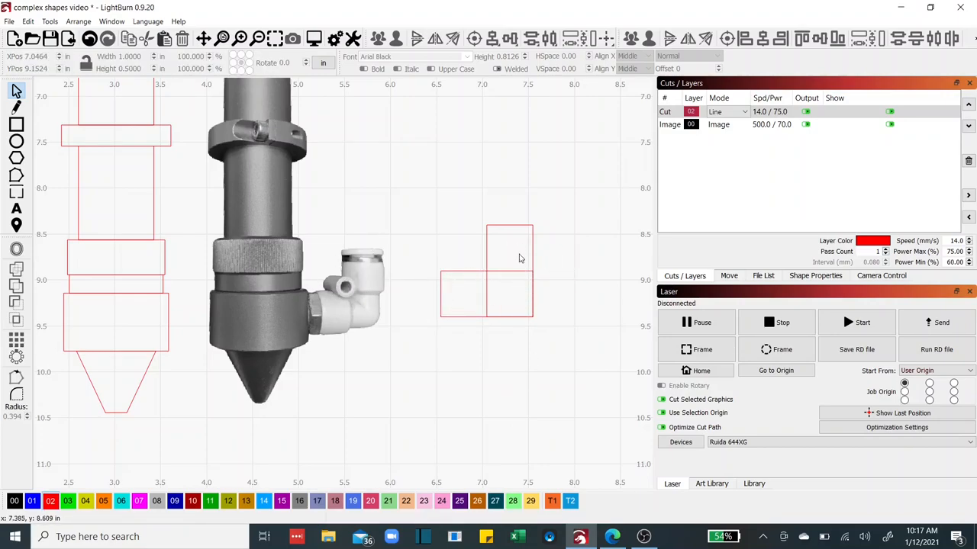
mouse_move(474, 296)
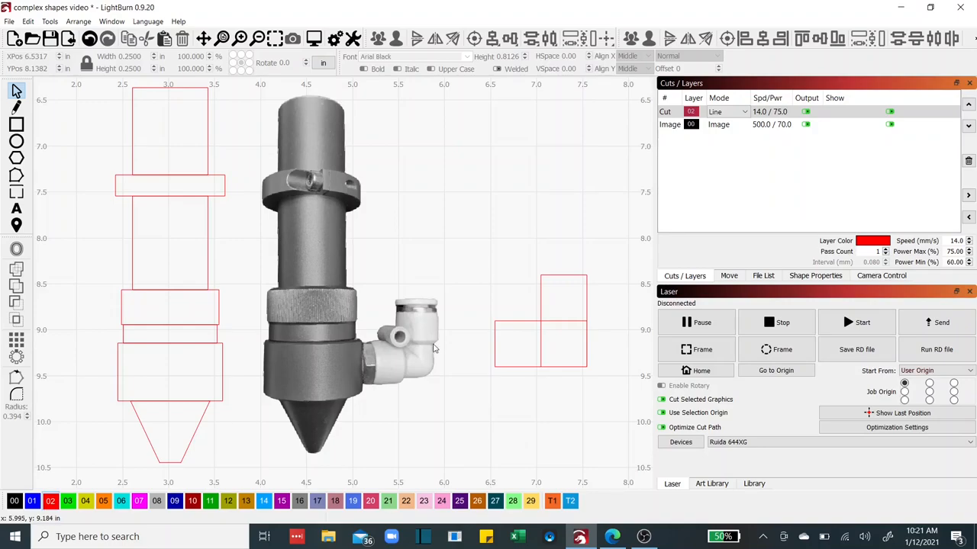
mouse_move(390, 332)
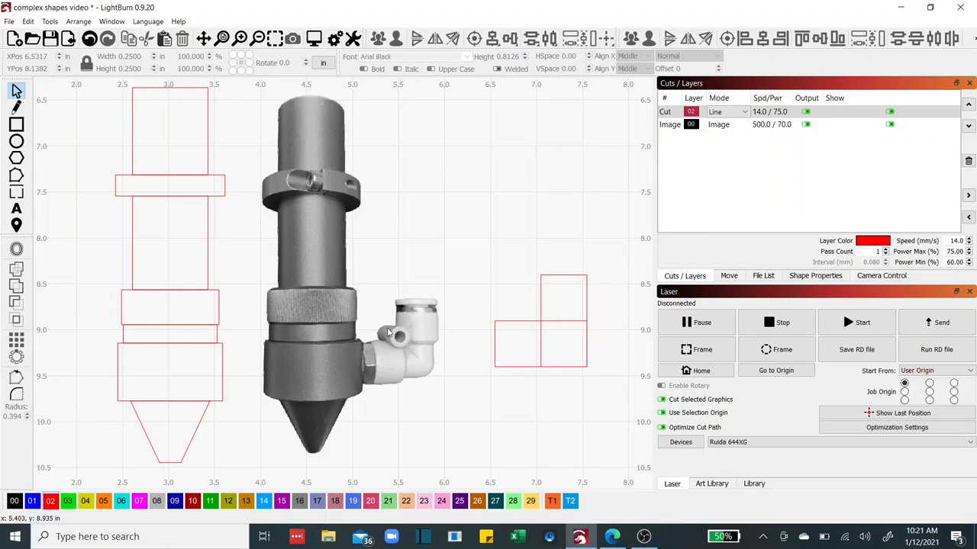
mouse_move(394, 335)
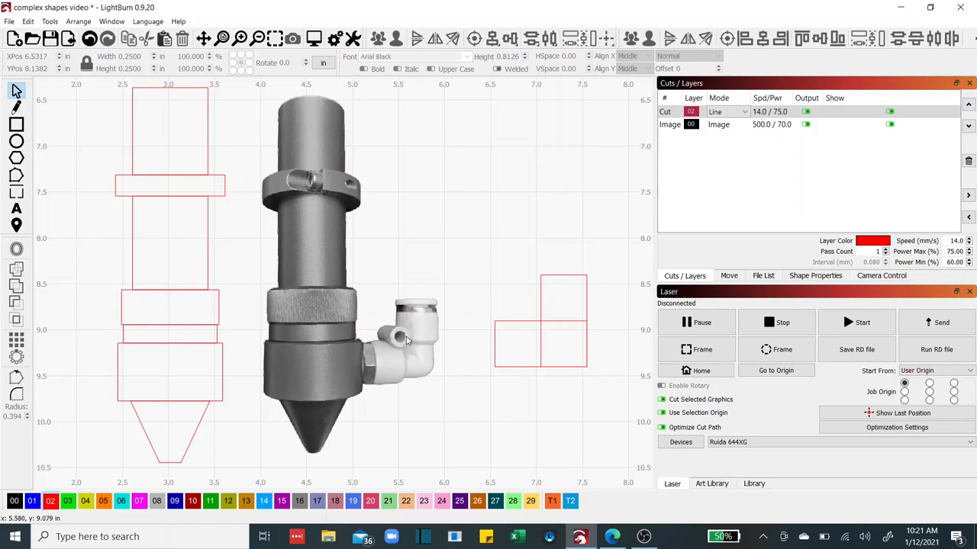
mouse_move(397, 338)
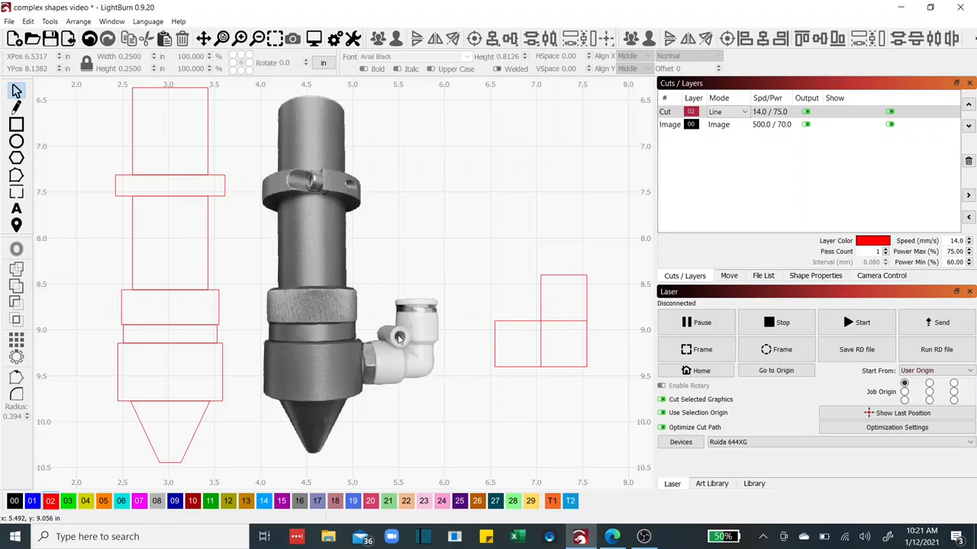
mouse_move(397, 336)
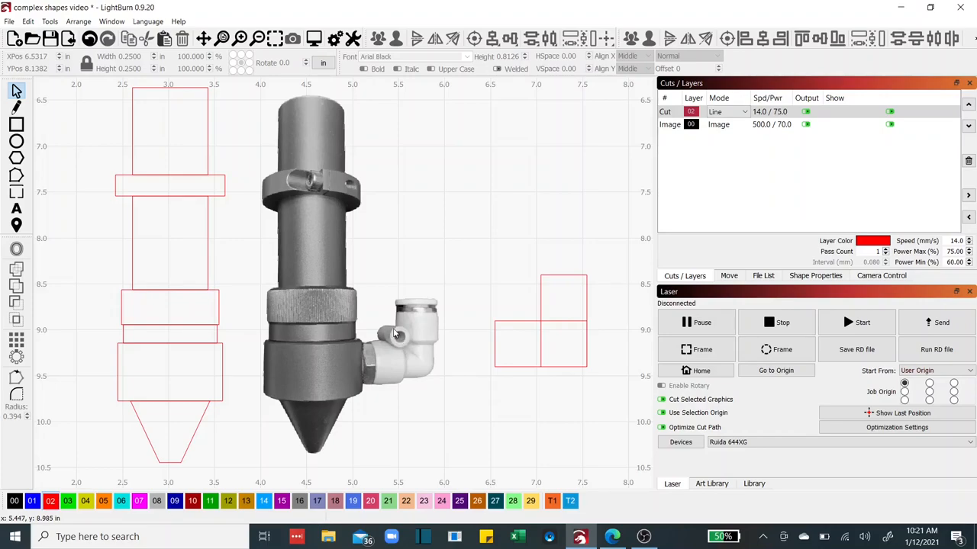
mouse_move(394, 326)
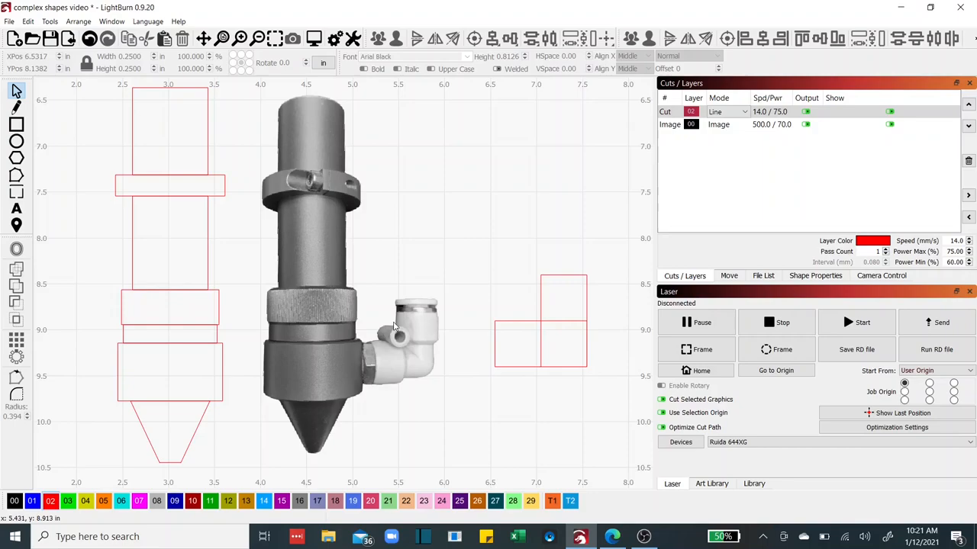
mouse_move(387, 336)
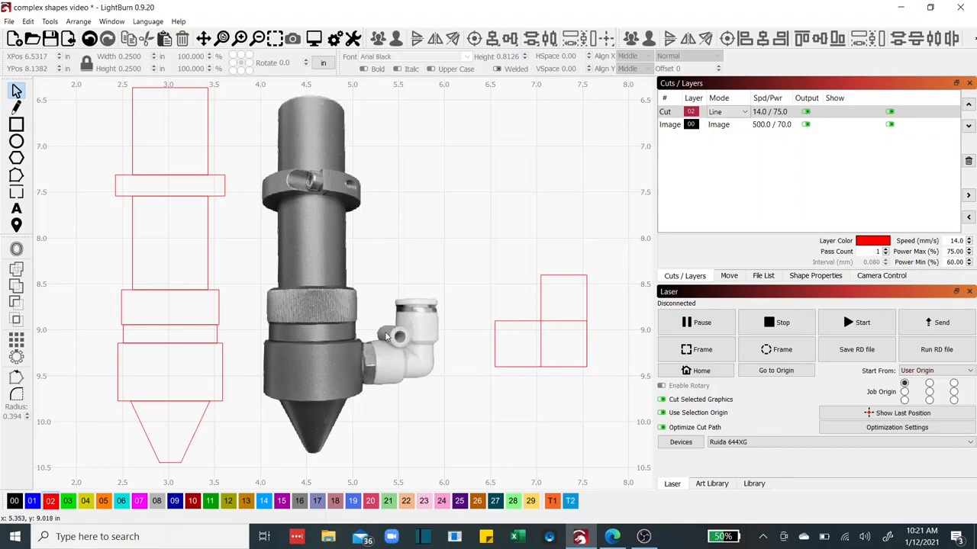
mouse_move(437, 330)
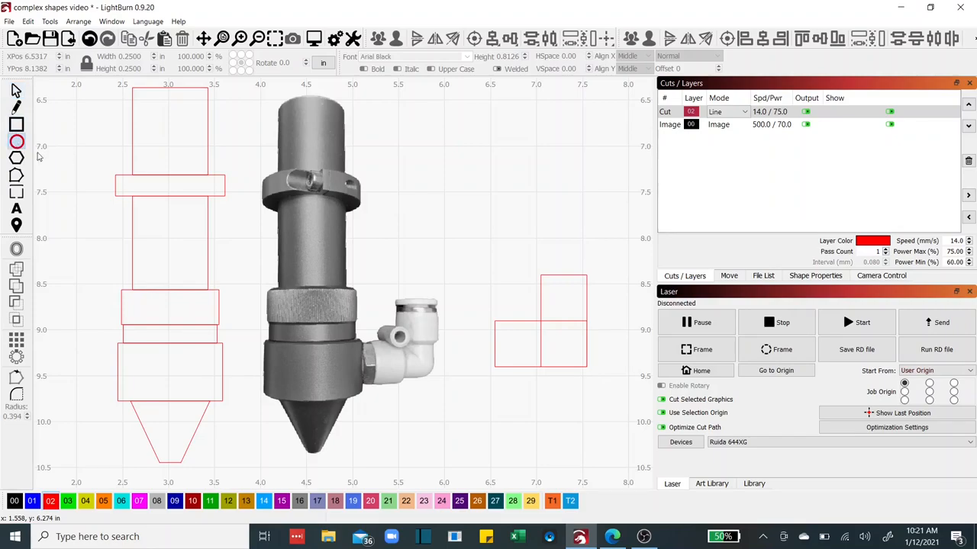
mouse_move(445, 192)
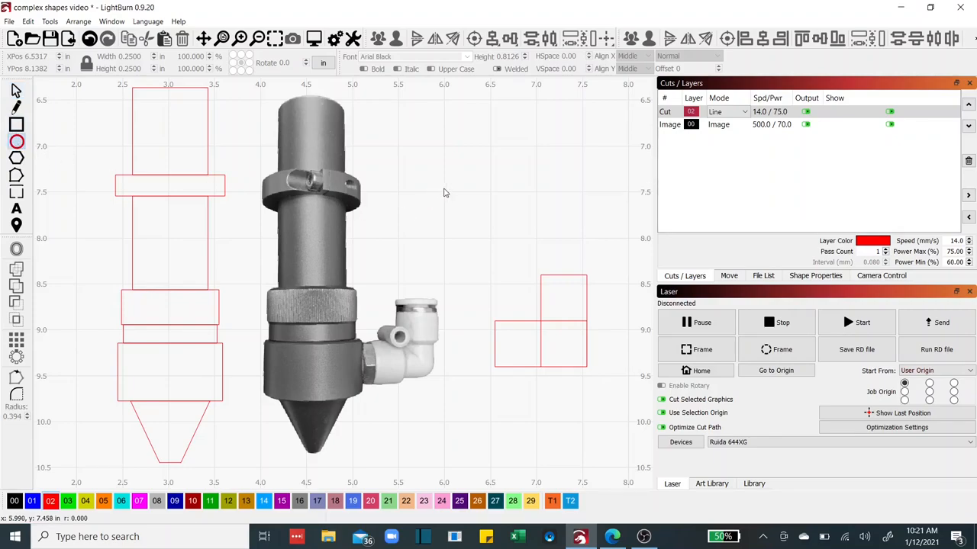
mouse_move(451, 195)
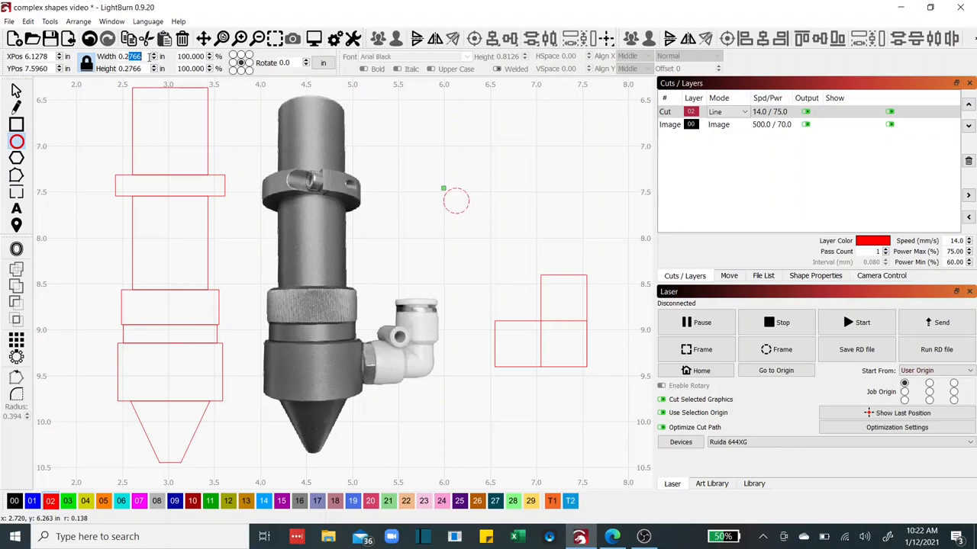
Set the small circle's width to 0.25 and begin matching its height
type("0.25")
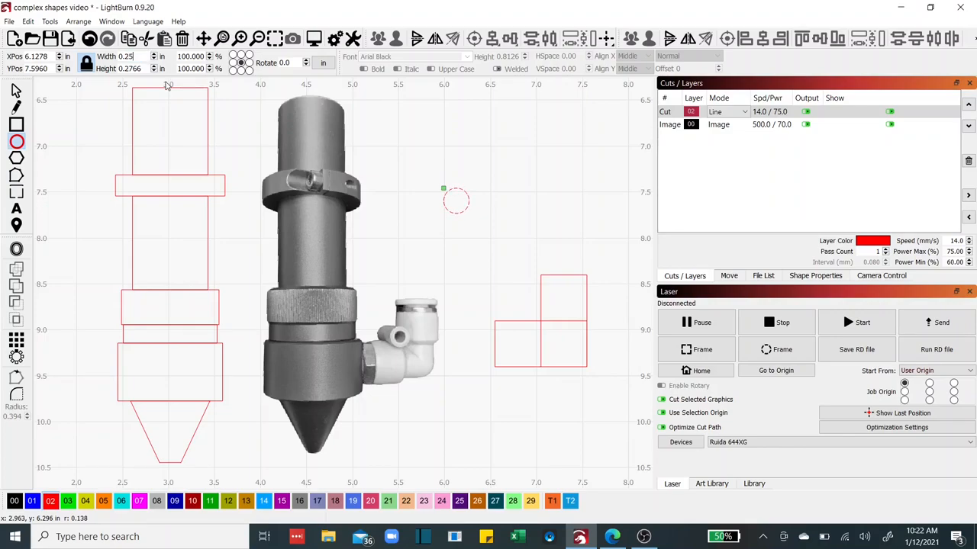
left_click(130, 69)
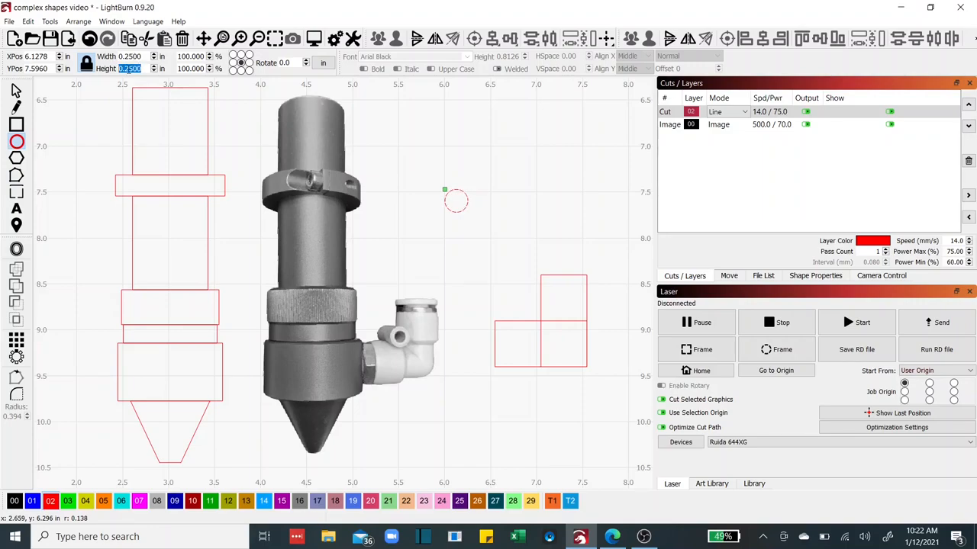
mouse_move(85, 62)
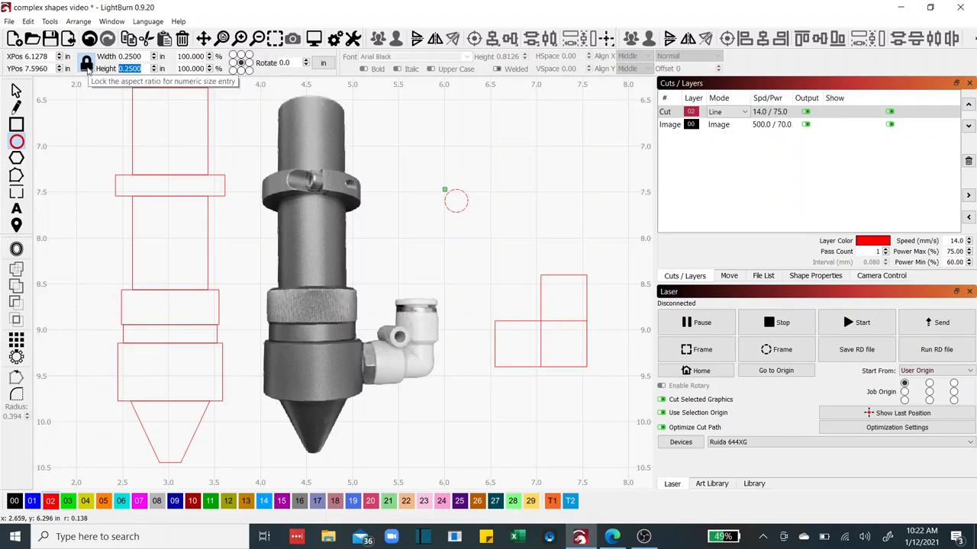
mouse_move(418, 252)
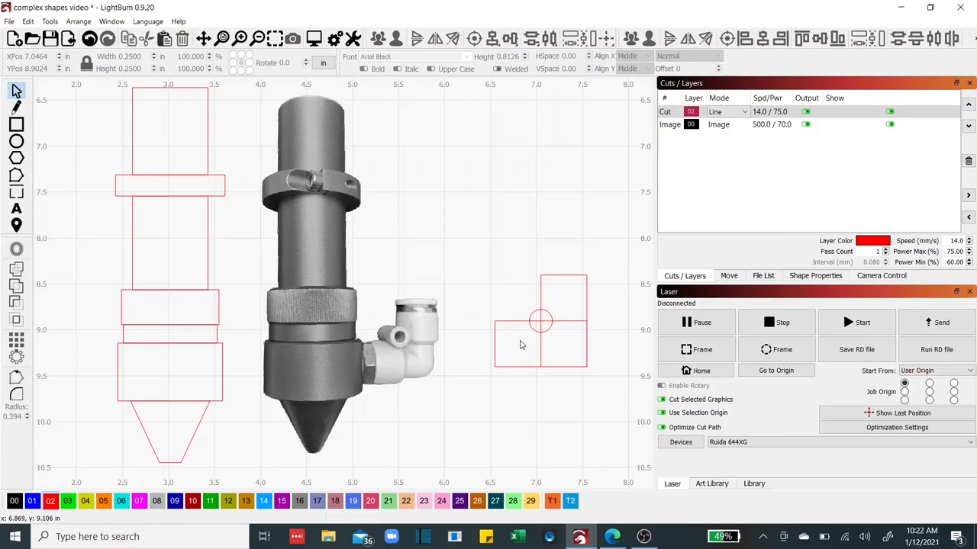
mouse_move(537, 311)
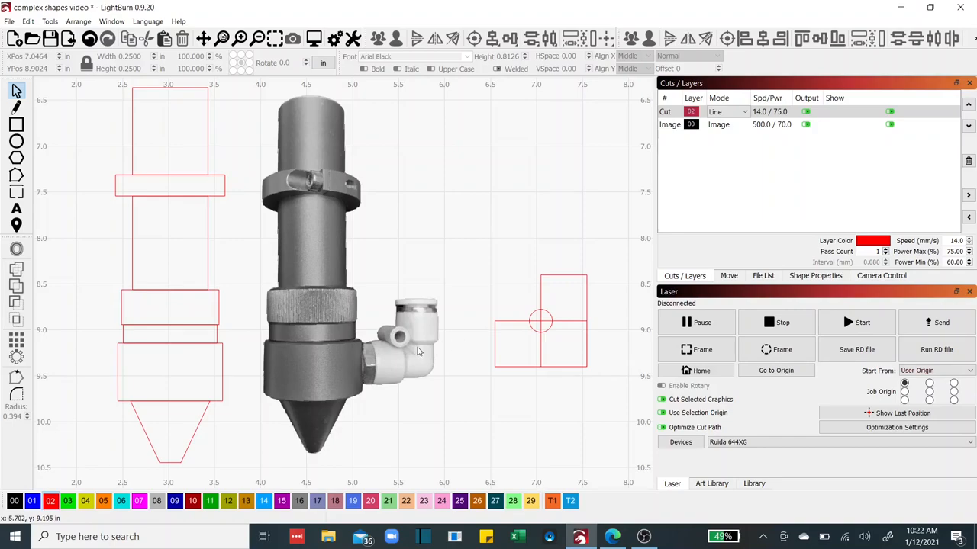
mouse_move(403, 327)
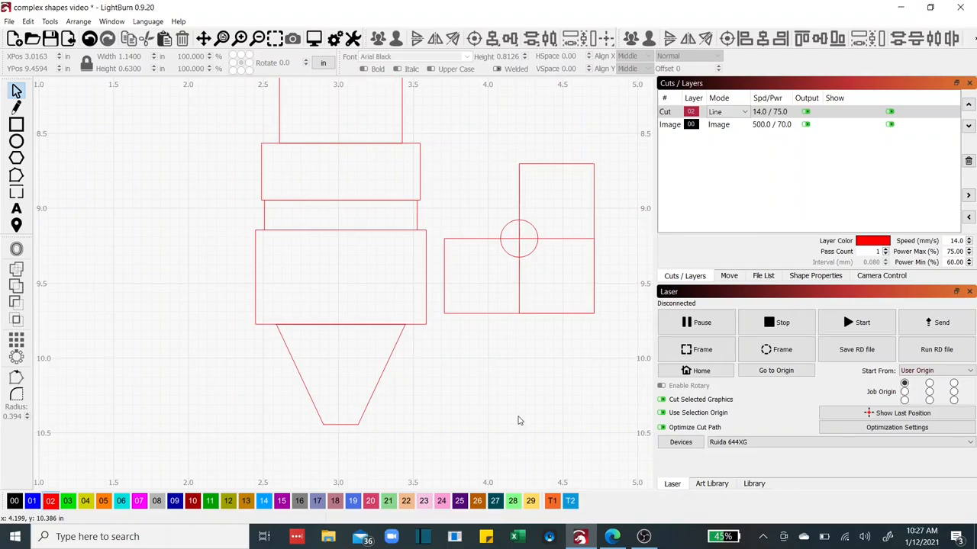
mouse_move(511, 412)
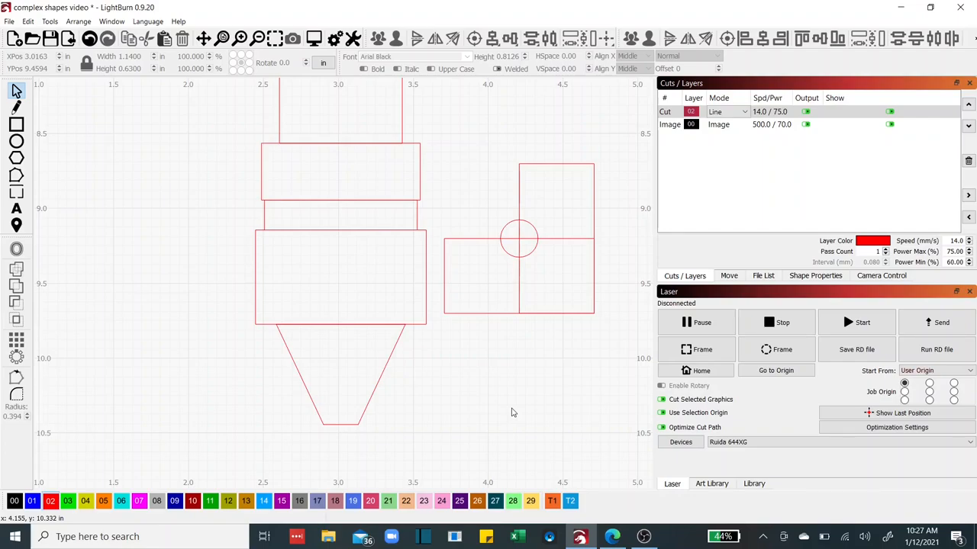
mouse_move(506, 409)
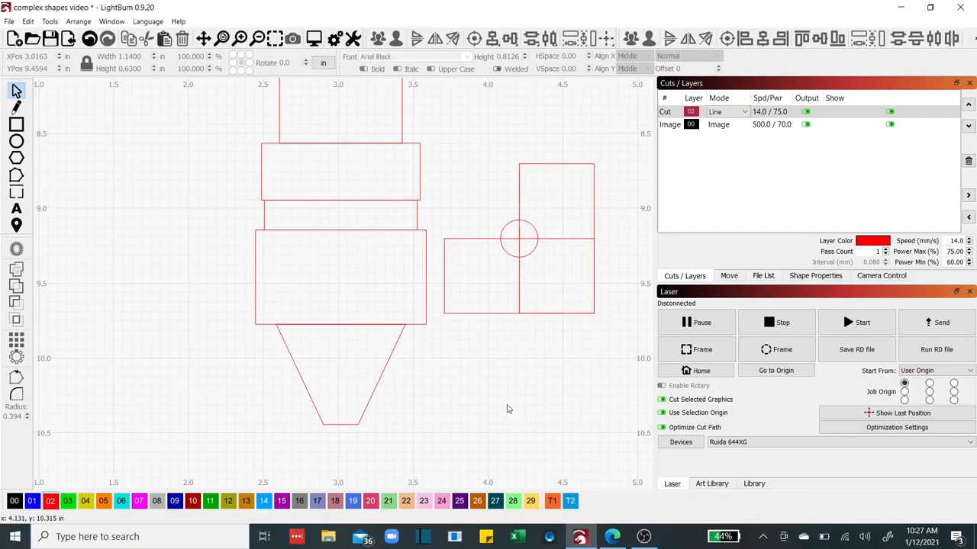
mouse_move(482, 406)
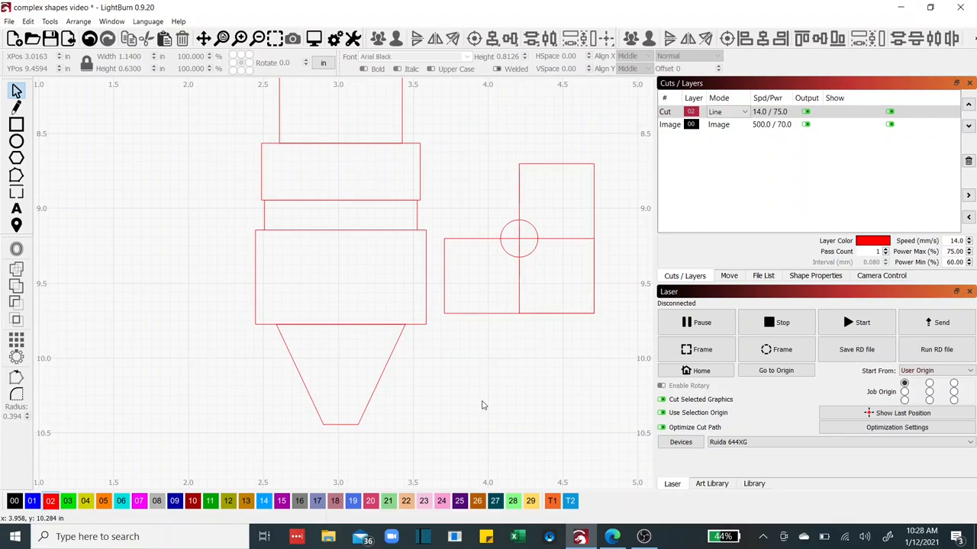
mouse_move(496, 418)
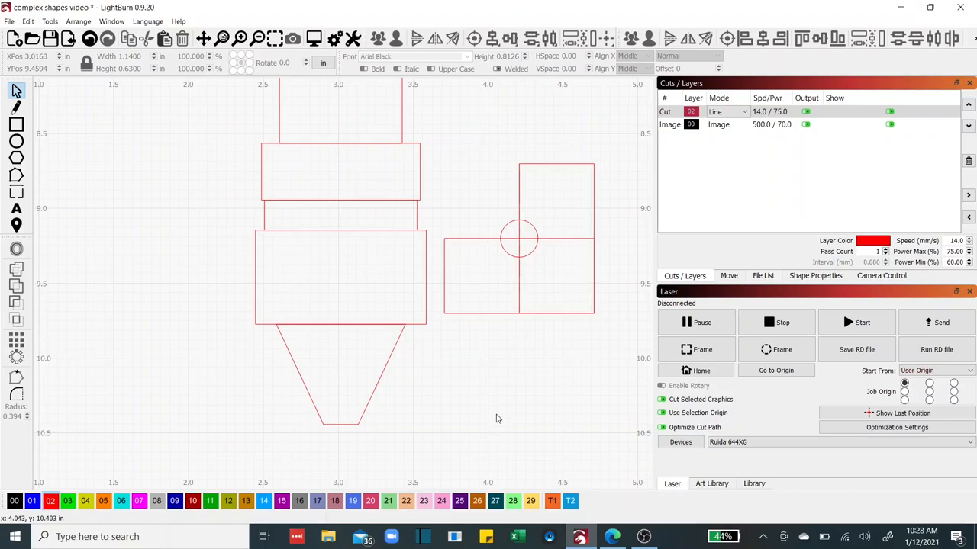
mouse_move(252, 282)
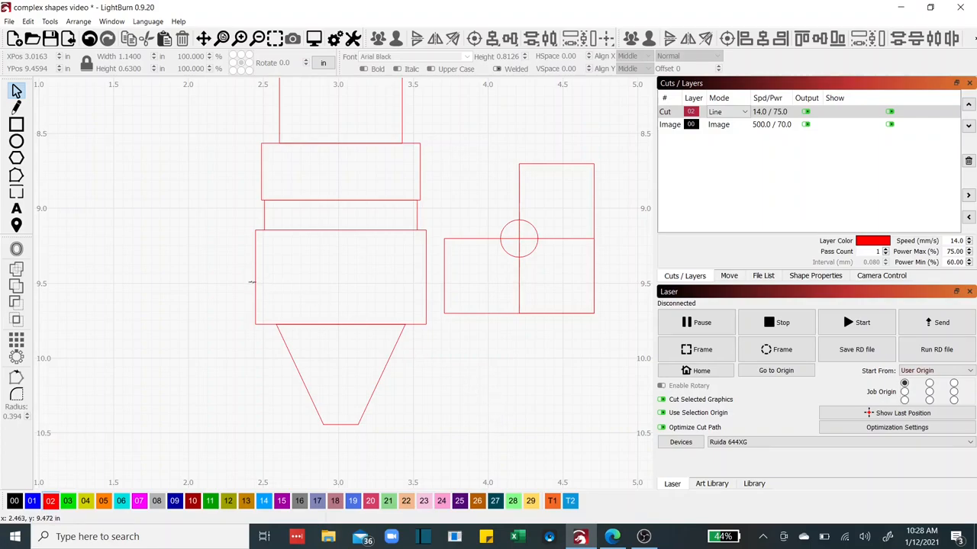
mouse_move(251, 282)
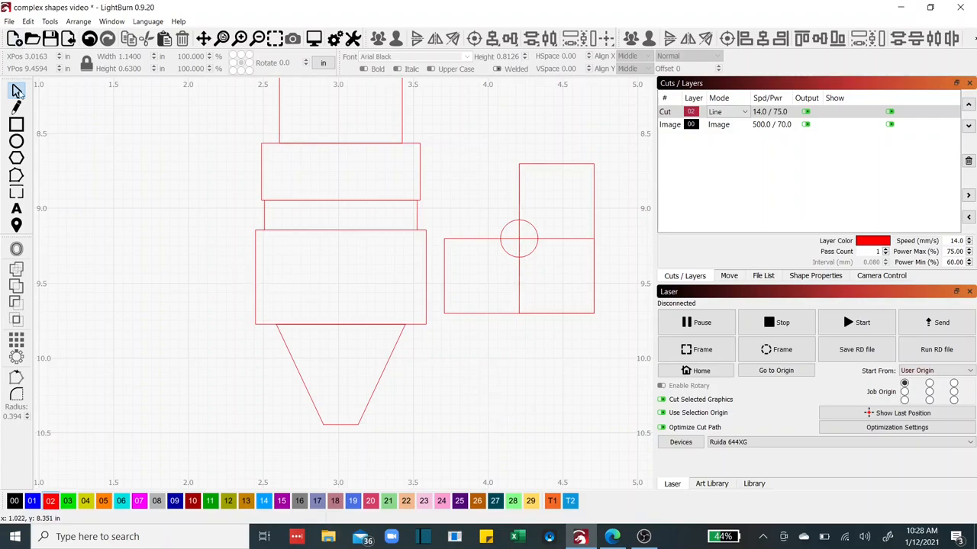
Select the wide middle body rectangle, then pick the nose cone shape for centring beneath it
left_click(339, 278)
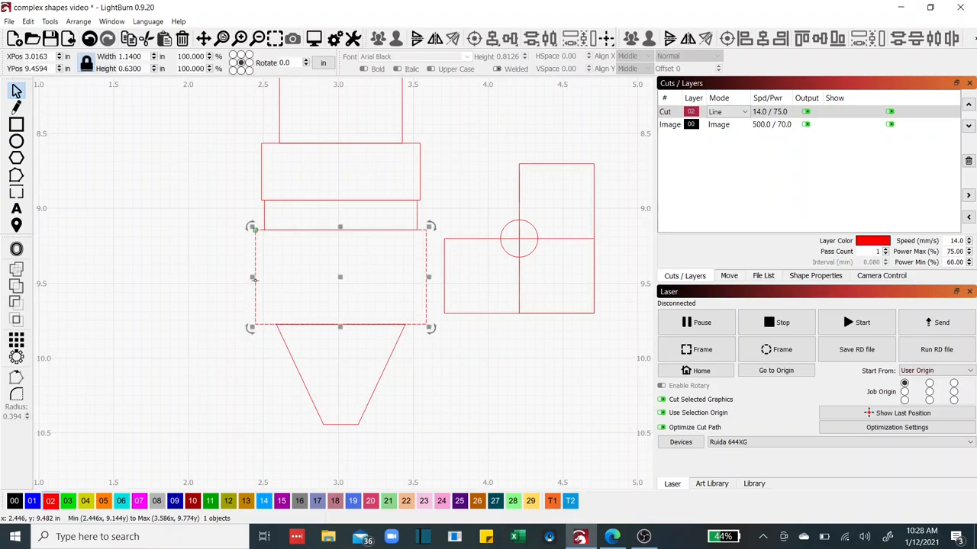
mouse_move(415, 242)
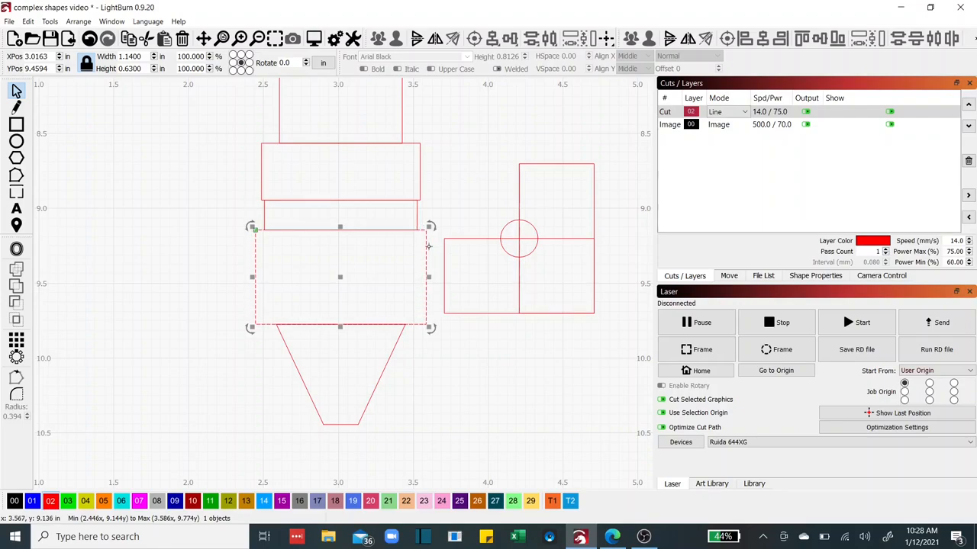
mouse_move(288, 246)
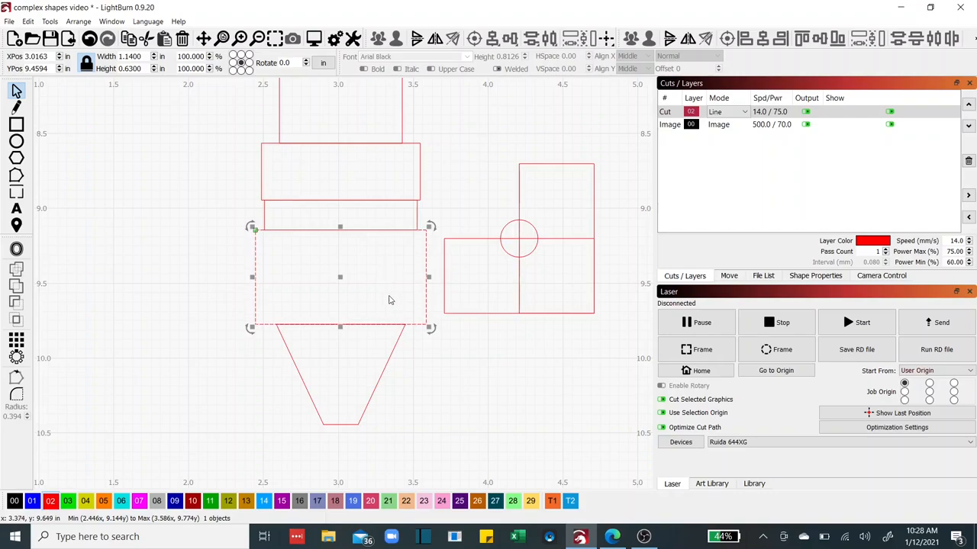
mouse_move(162, 258)
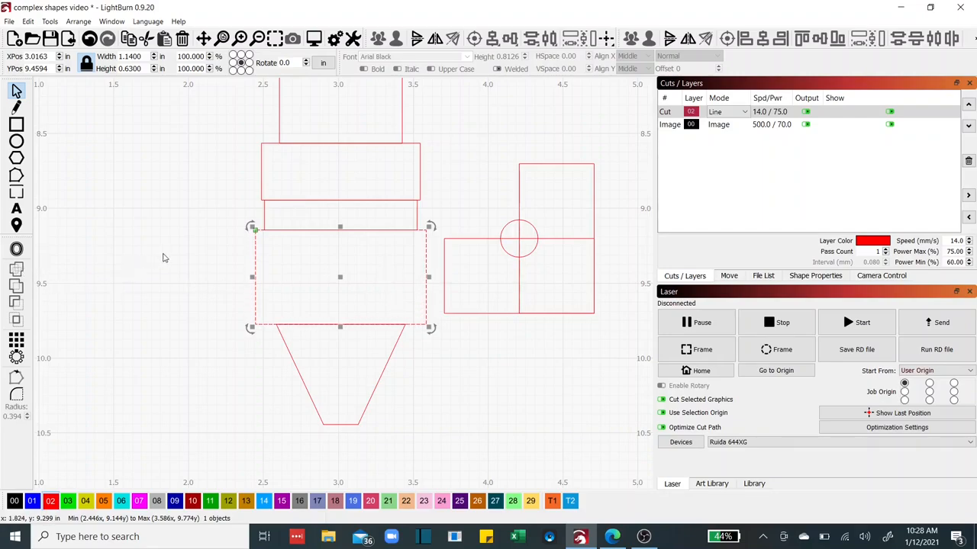
mouse_move(293, 265)
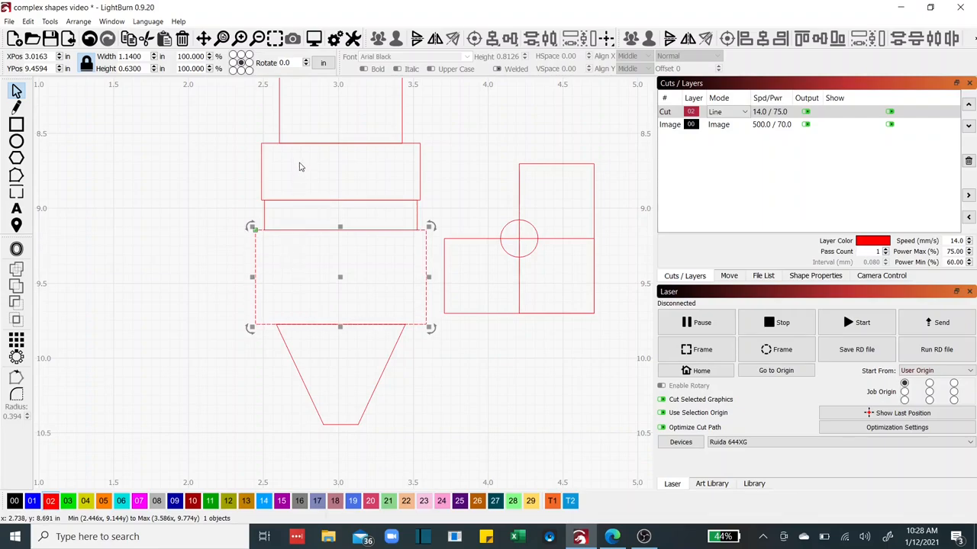
mouse_move(303, 170)
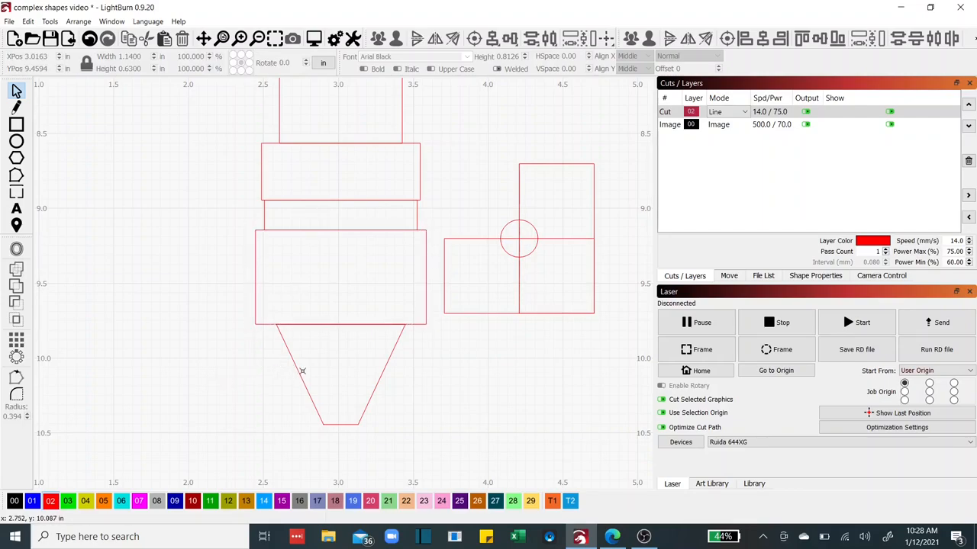
mouse_move(296, 368)
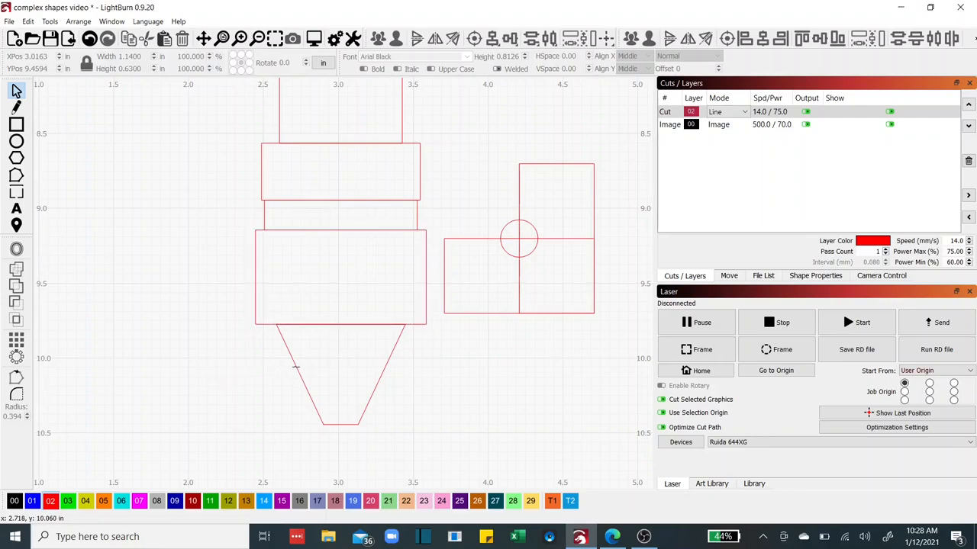
left_click(338, 382)
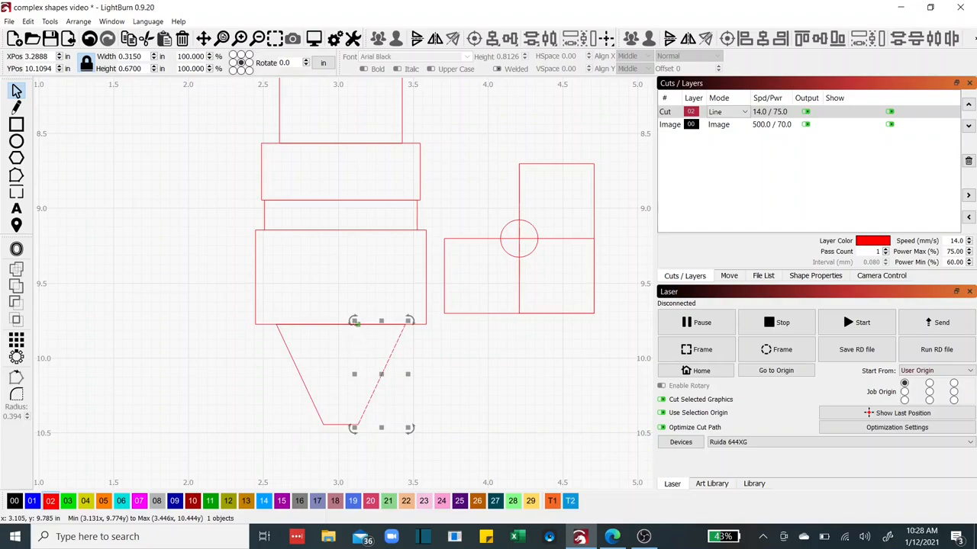
mouse_move(345, 247)
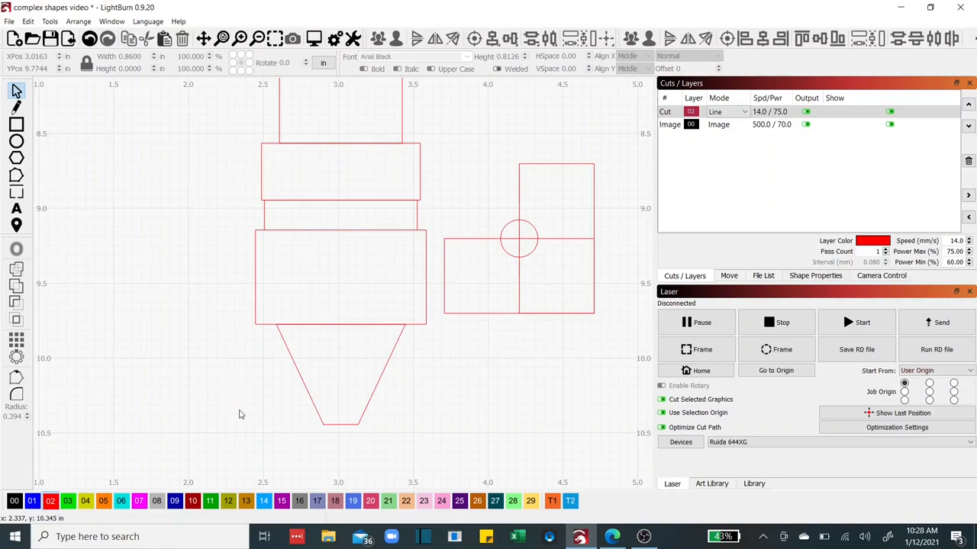
mouse_move(254, 366)
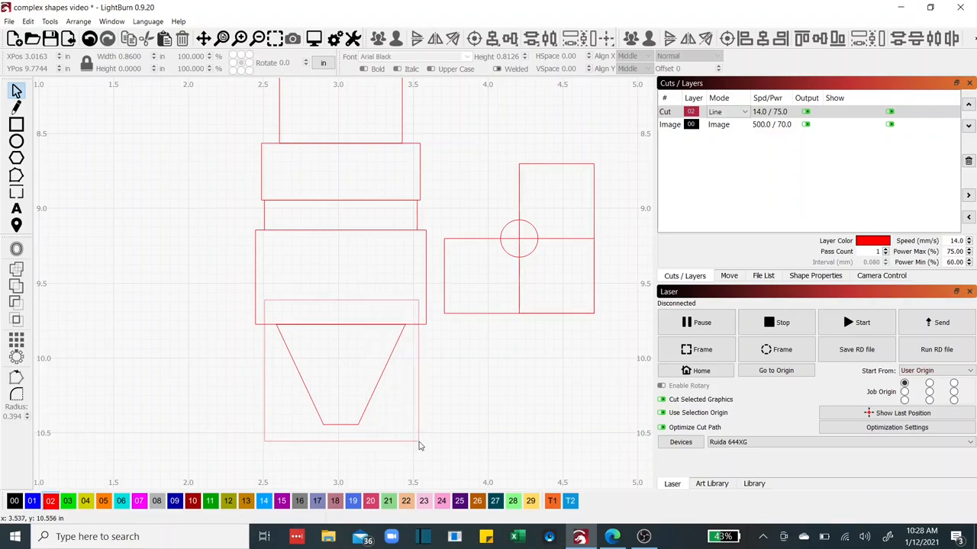
left_click(339, 374)
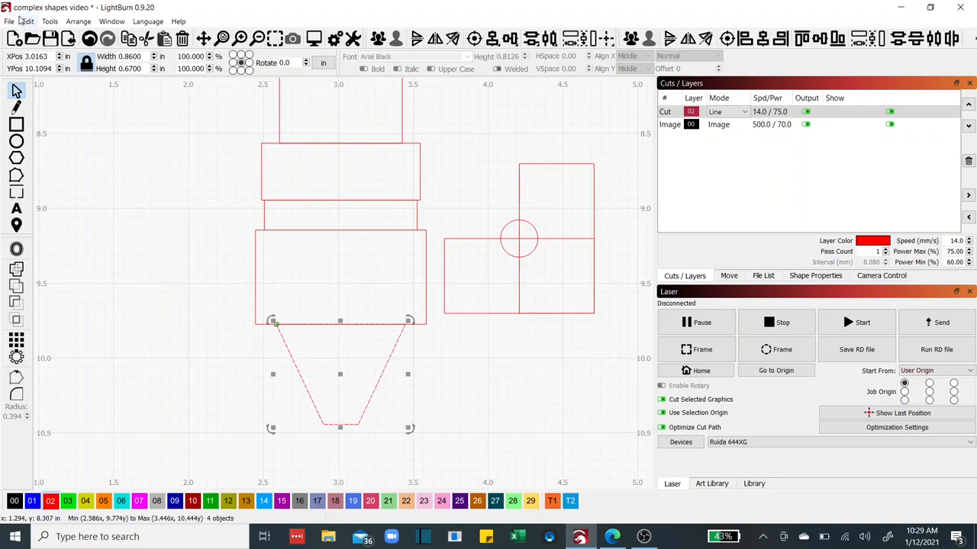
left_click(27, 21)
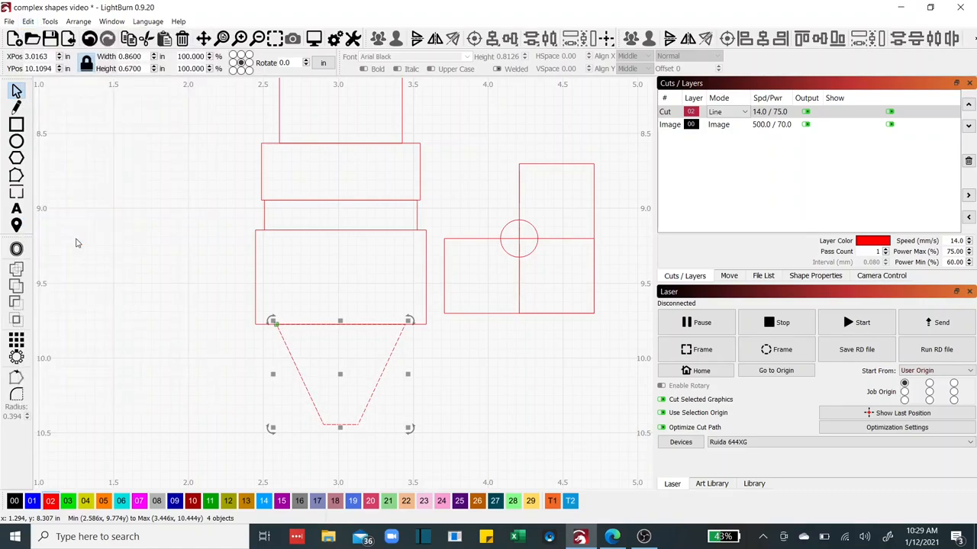
left_click(265, 382)
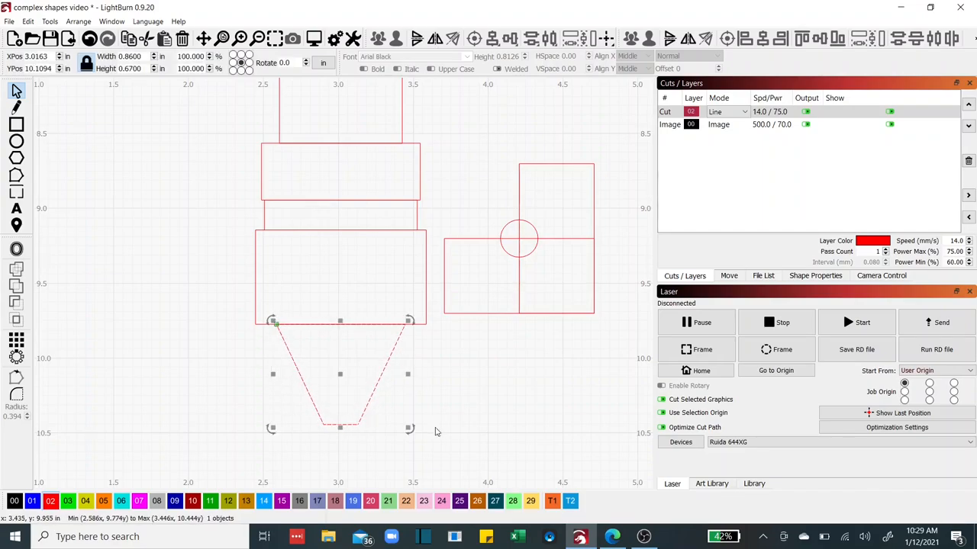
left_click_drag(339, 374, 338, 404)
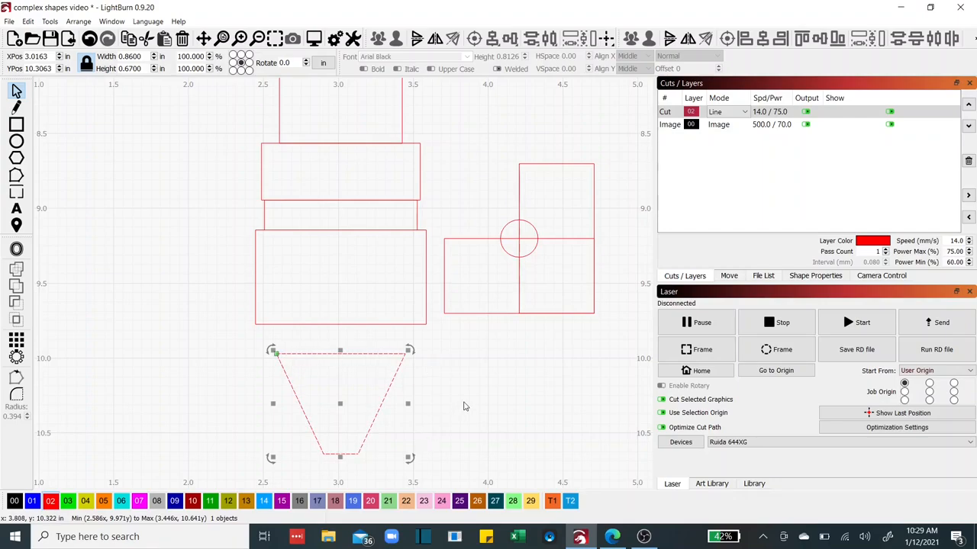
mouse_move(470, 394)
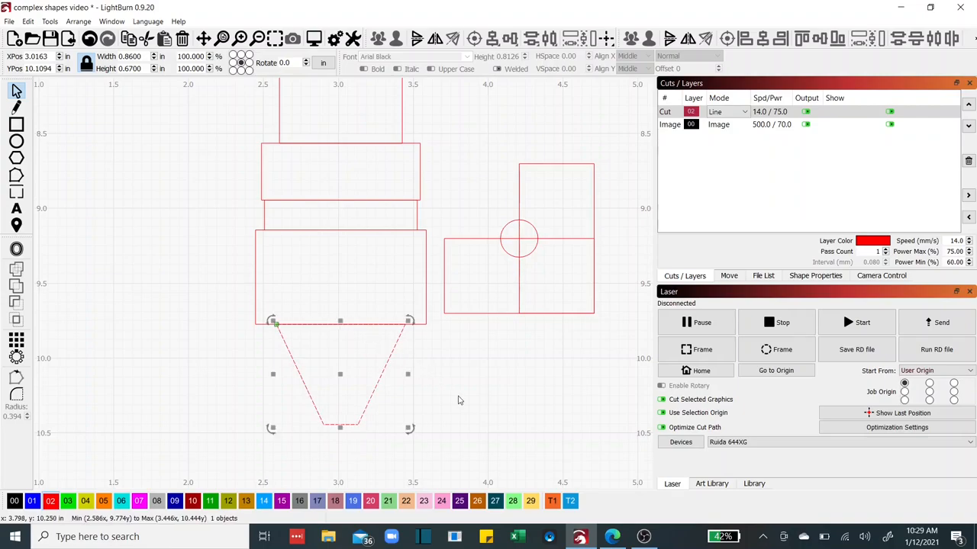
Place the air elbow against the body's right edge and deselect it
left_click(458, 400)
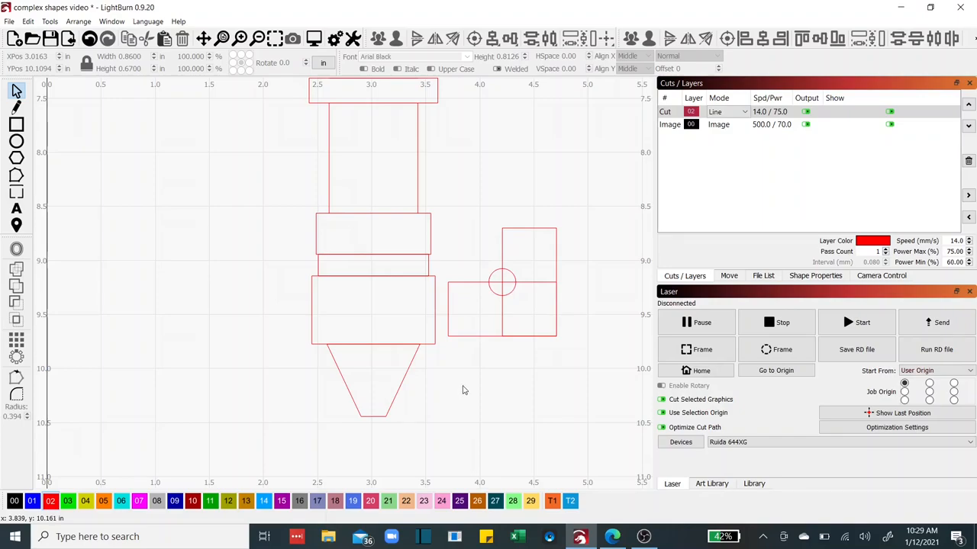
mouse_move(537, 256)
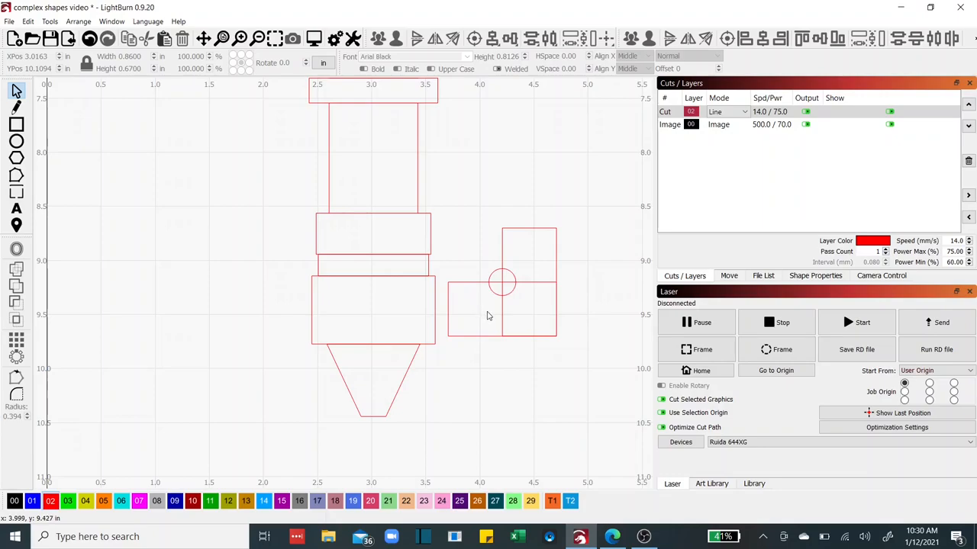
mouse_move(505, 293)
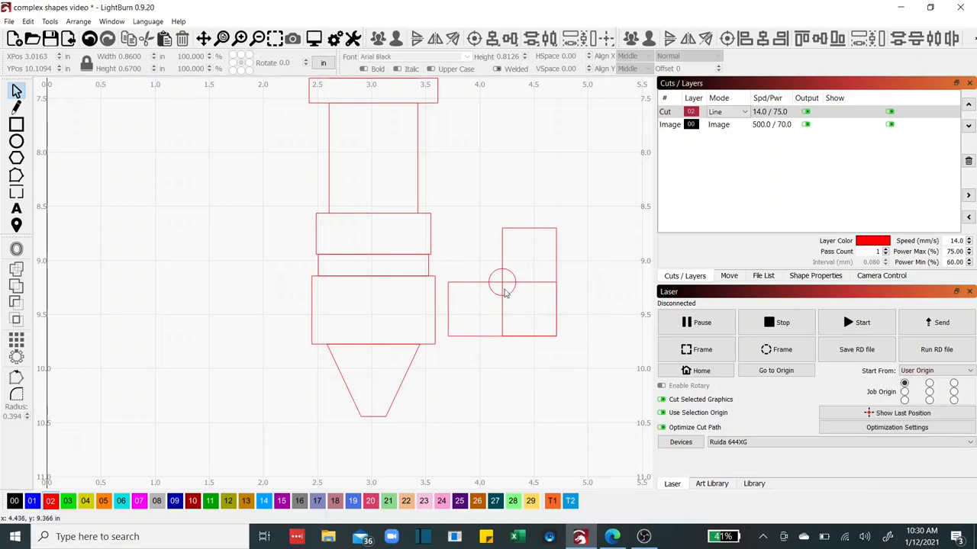
mouse_move(504, 293)
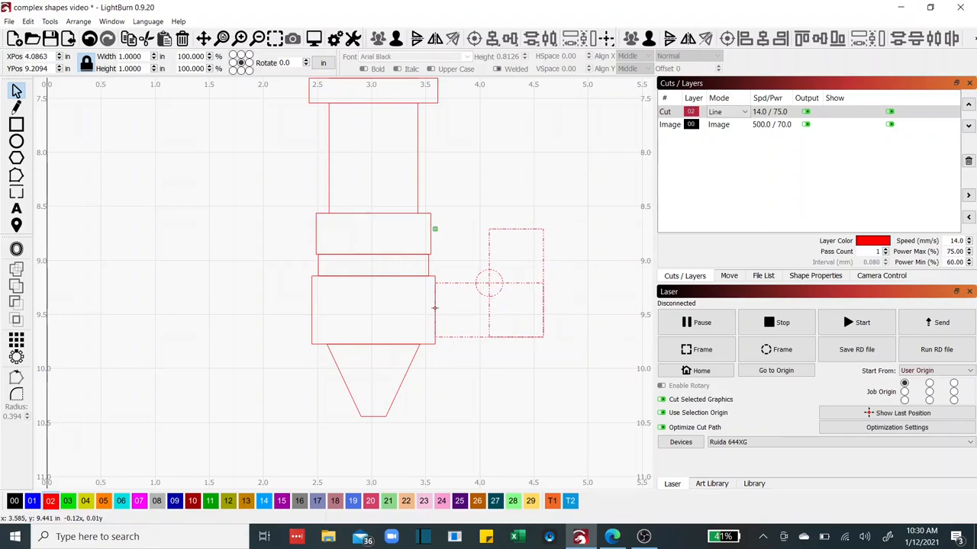
left_click(516, 282)
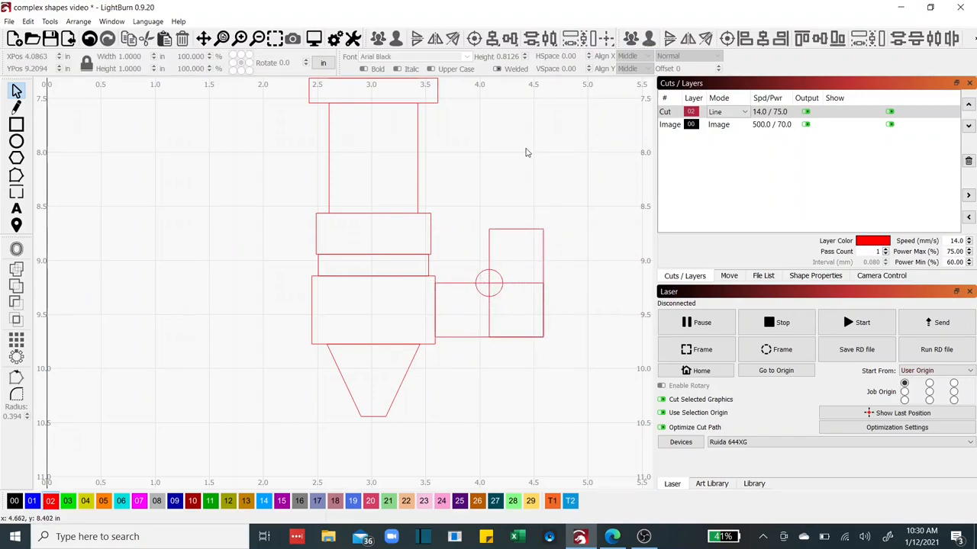
mouse_move(459, 390)
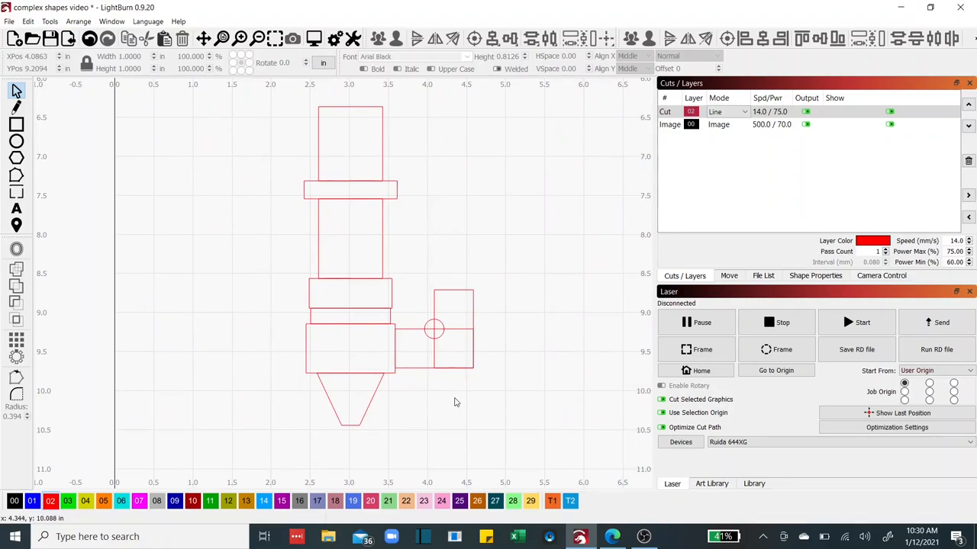
mouse_move(448, 409)
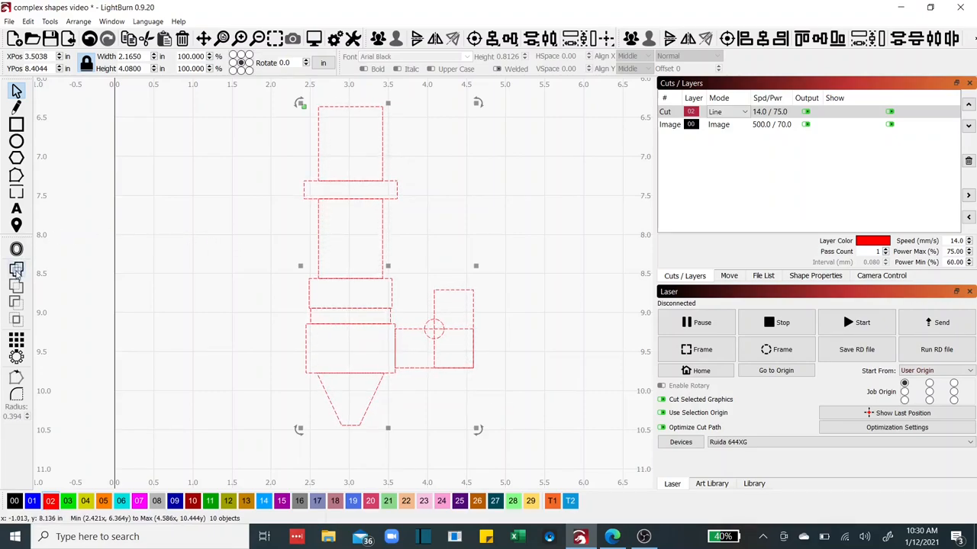
mouse_move(17, 272)
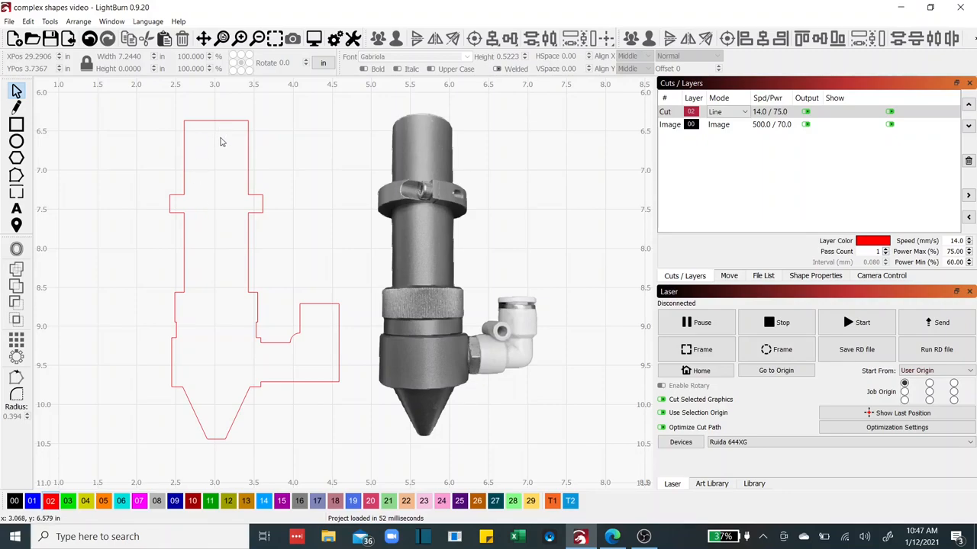
mouse_move(214, 171)
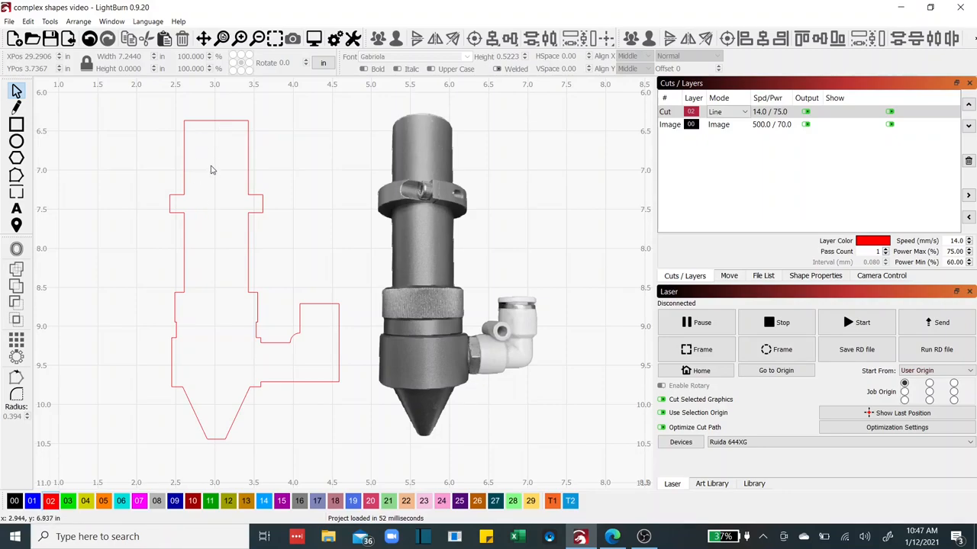
mouse_move(214, 161)
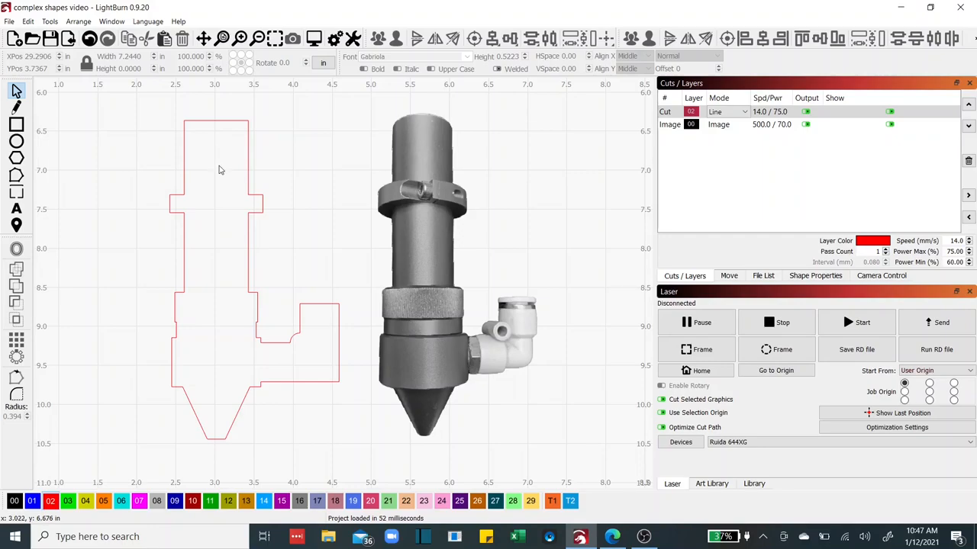
mouse_move(290, 359)
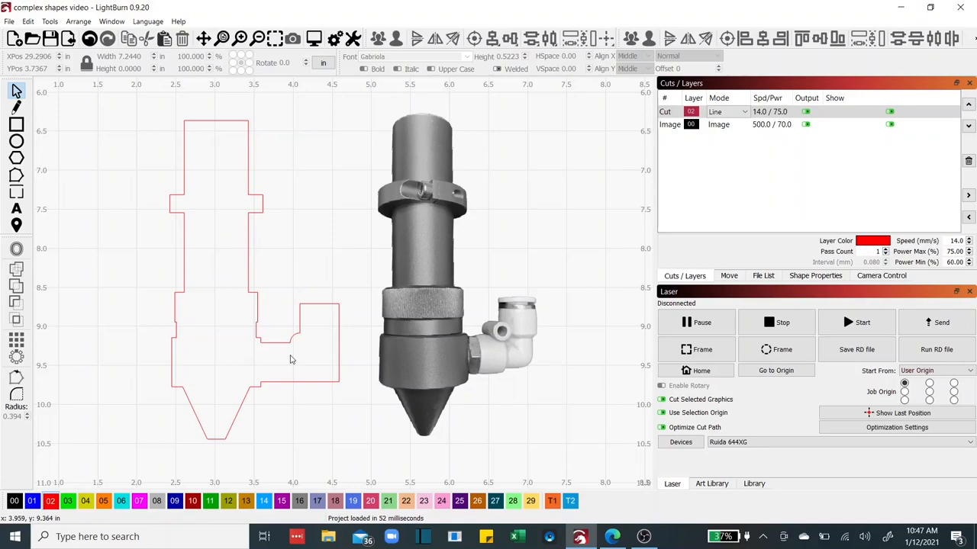
mouse_move(412, 376)
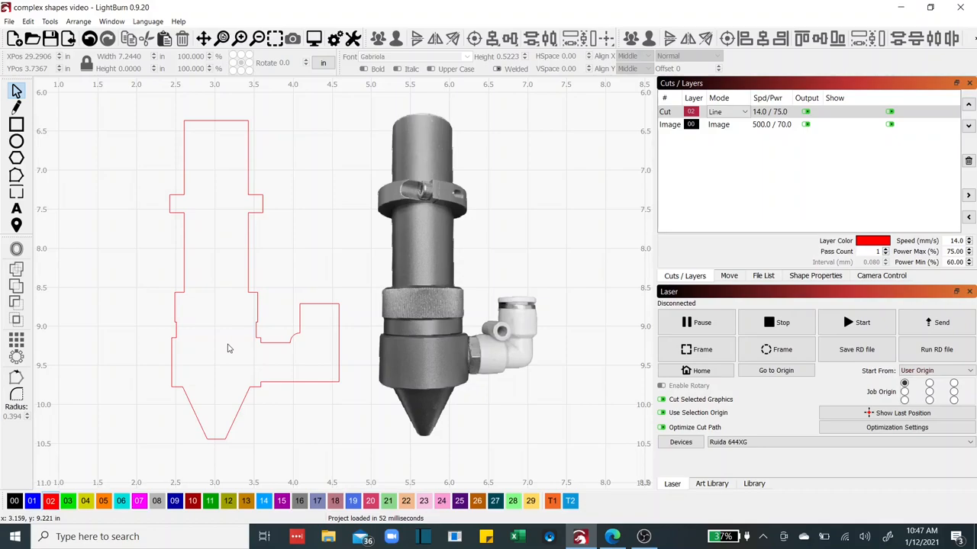
mouse_move(228, 340)
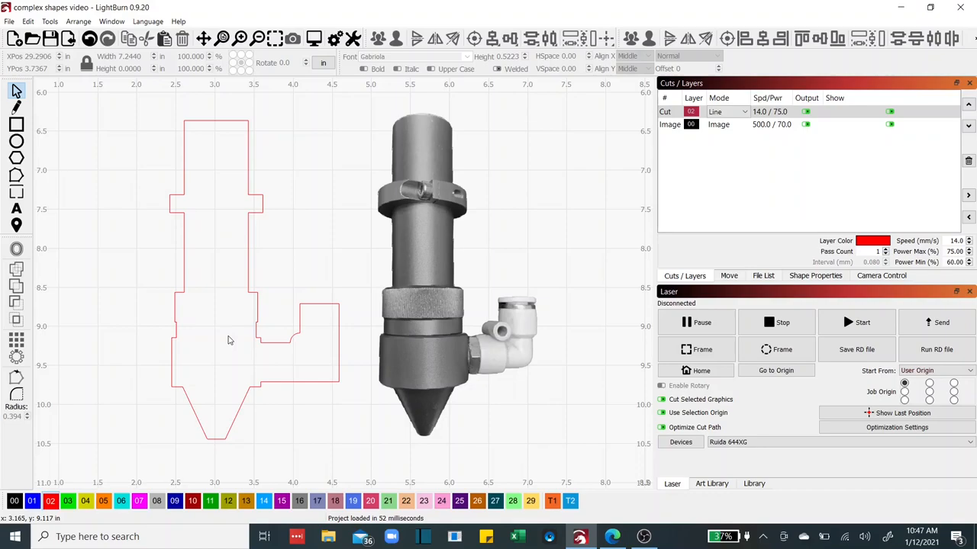
Open the foam lens tray layout project from Recent Projects
left_click(10, 21)
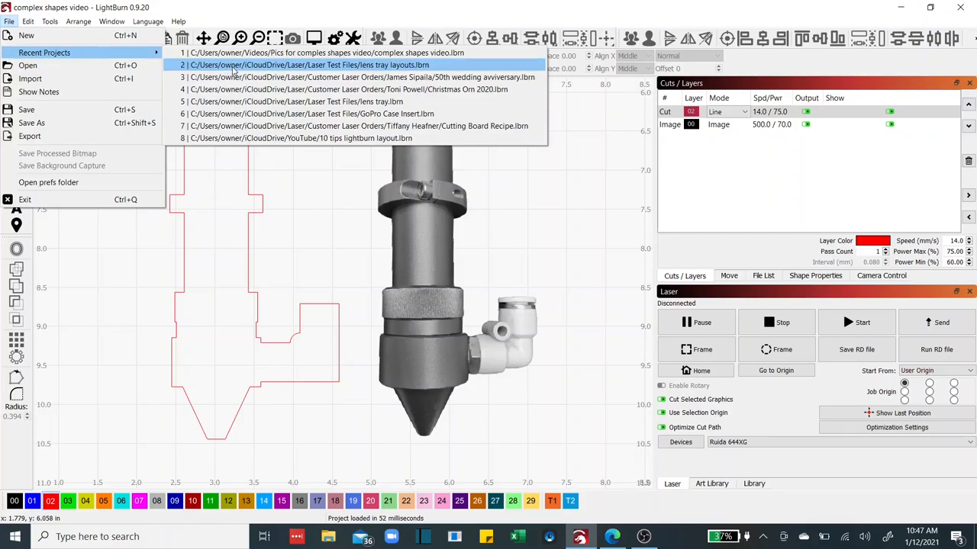
left_click(304, 64)
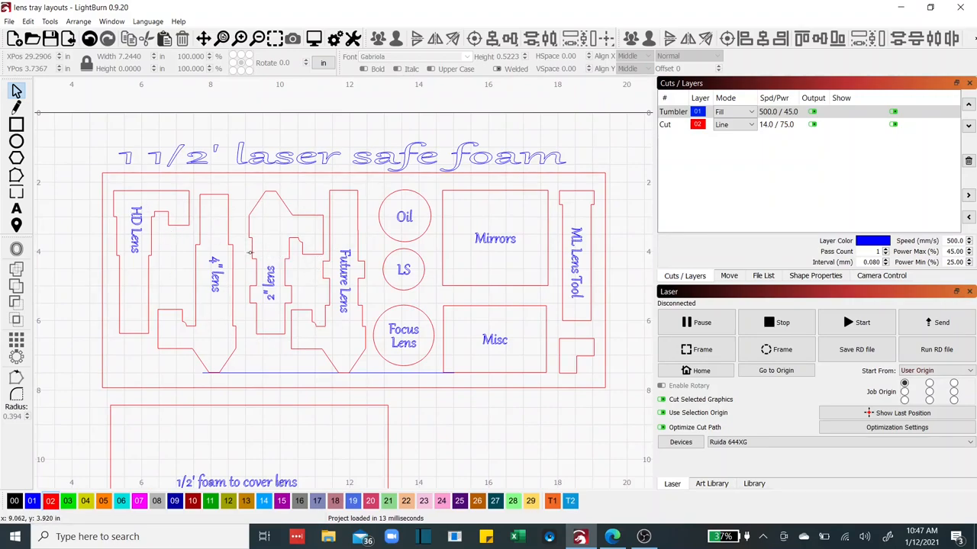
mouse_move(435, 338)
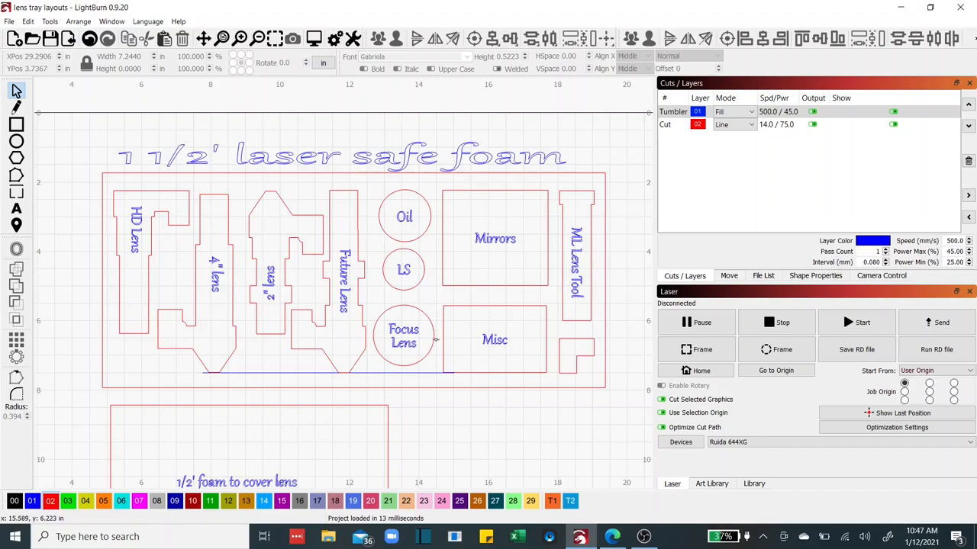
mouse_move(500, 284)
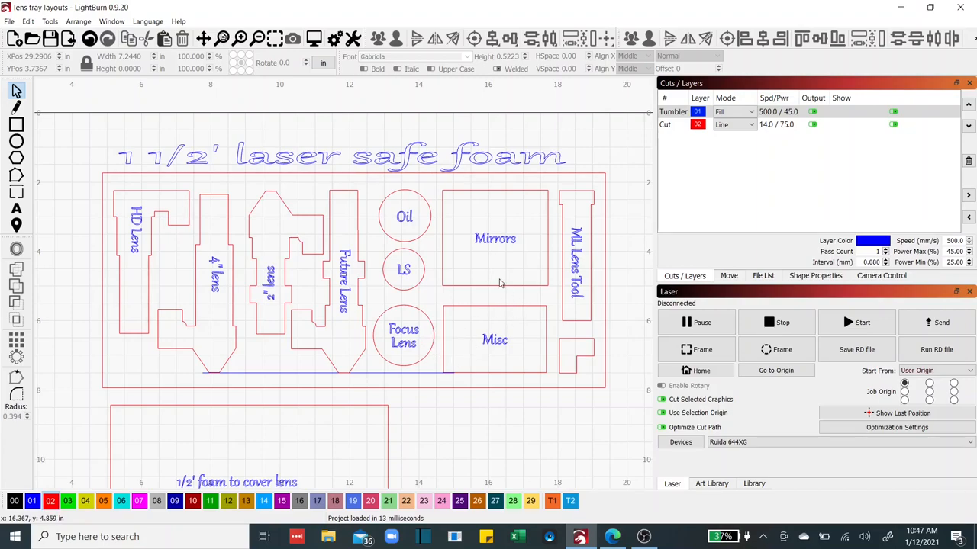
mouse_move(492, 302)
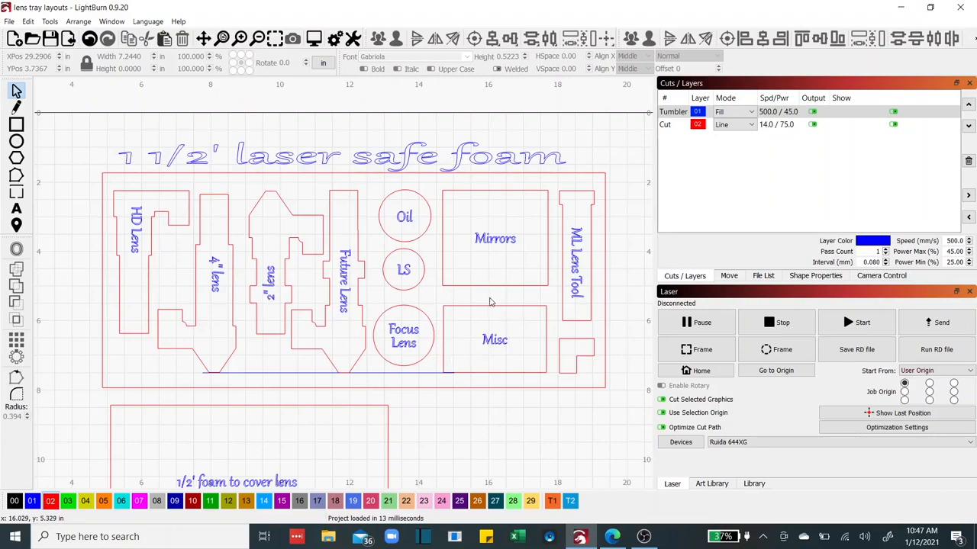